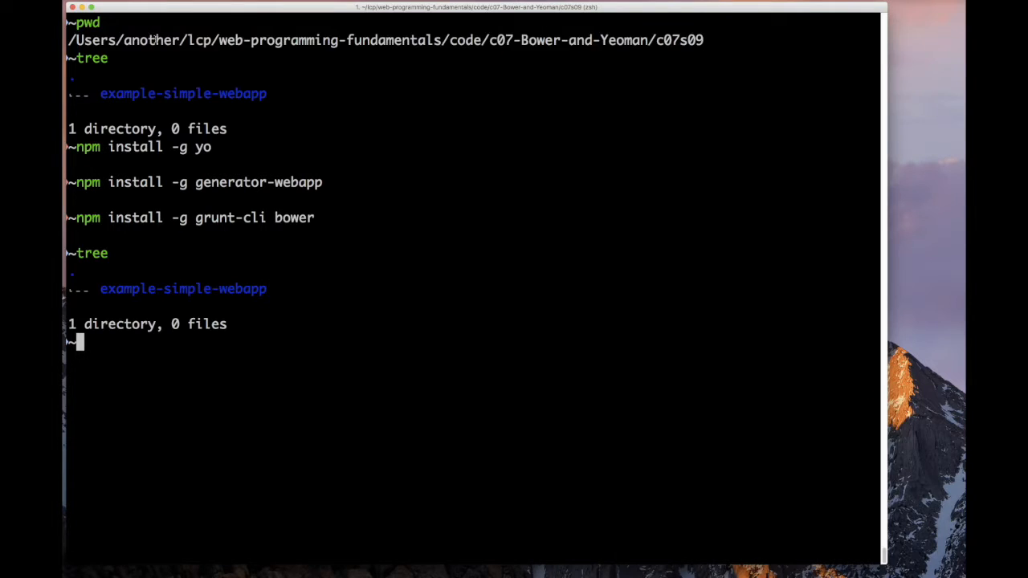
# - Copy the example-simple-webapp folder name and cd into that project folder
pyautogui.doubleClick(662, 39)
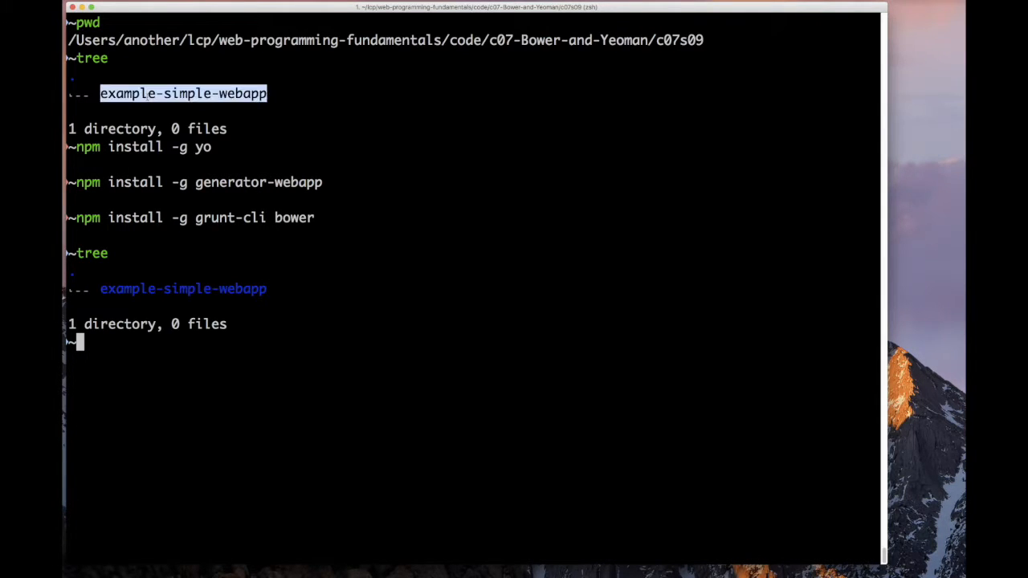
pyautogui.doubleClick(119, 129)
pyautogui.write('npm home')
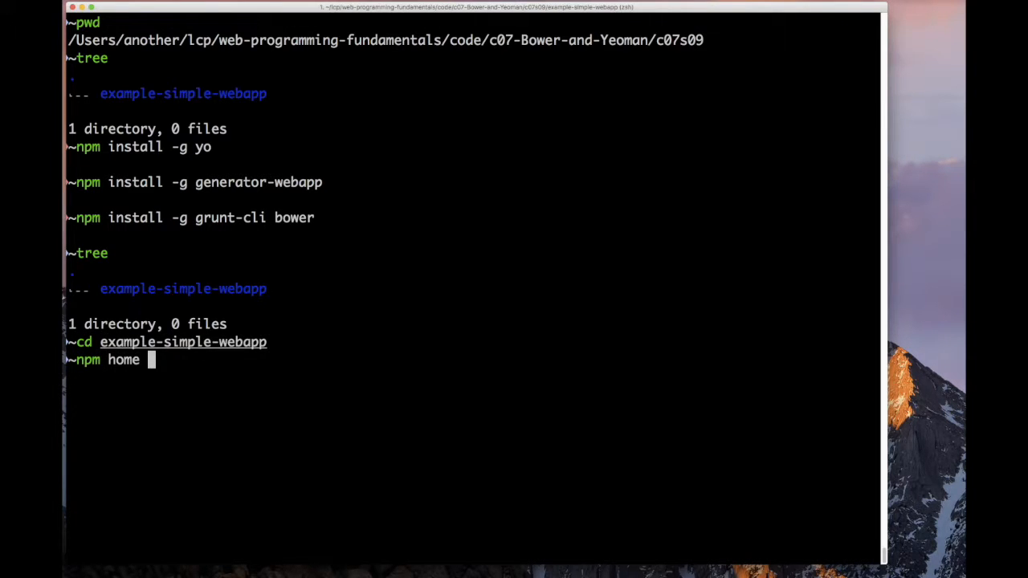
# - Run npm home generator-webapp to open the generator's home page
pyautogui.write('generator-')
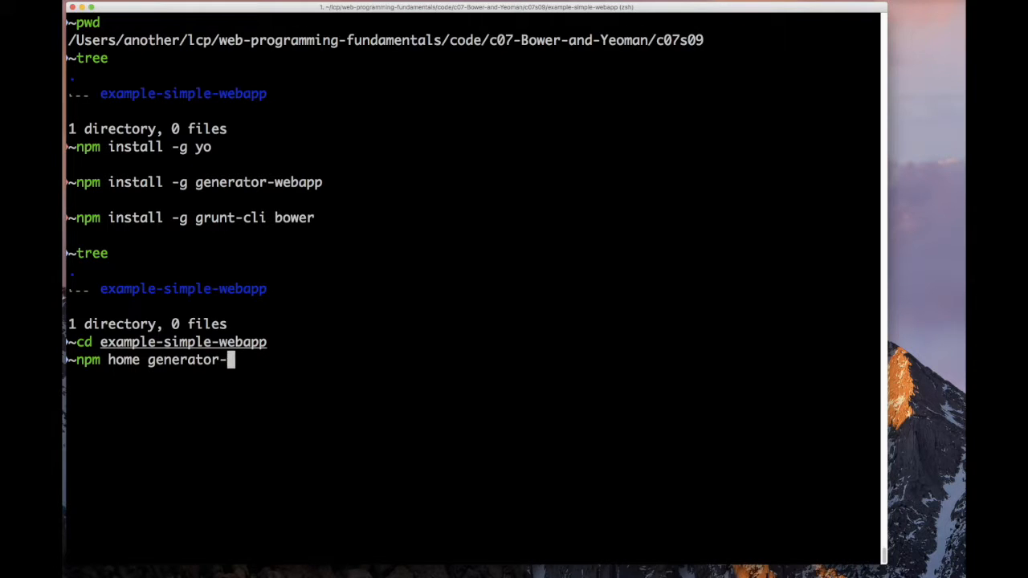
pyautogui.write('webapp')
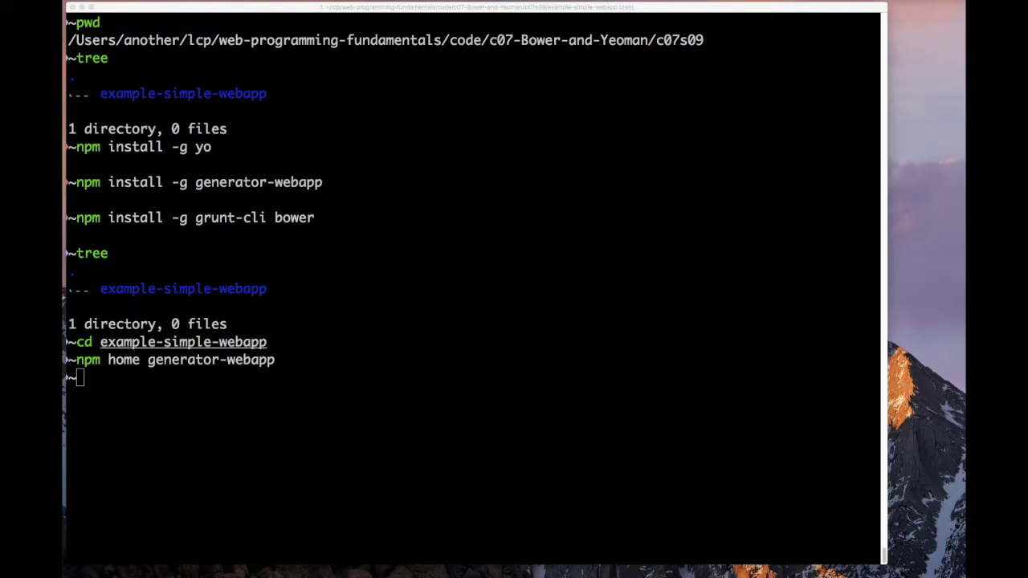
pyautogui.moveTo(326, 85)
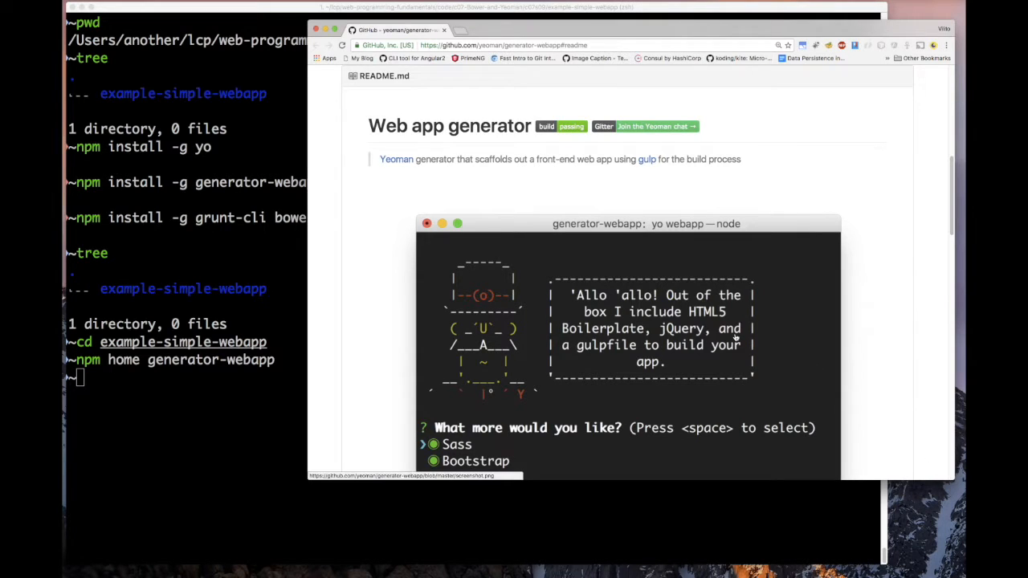
# - Scroll the generator-webapp README past Features down to the Getting Started steps
pyautogui.scroll(-3)
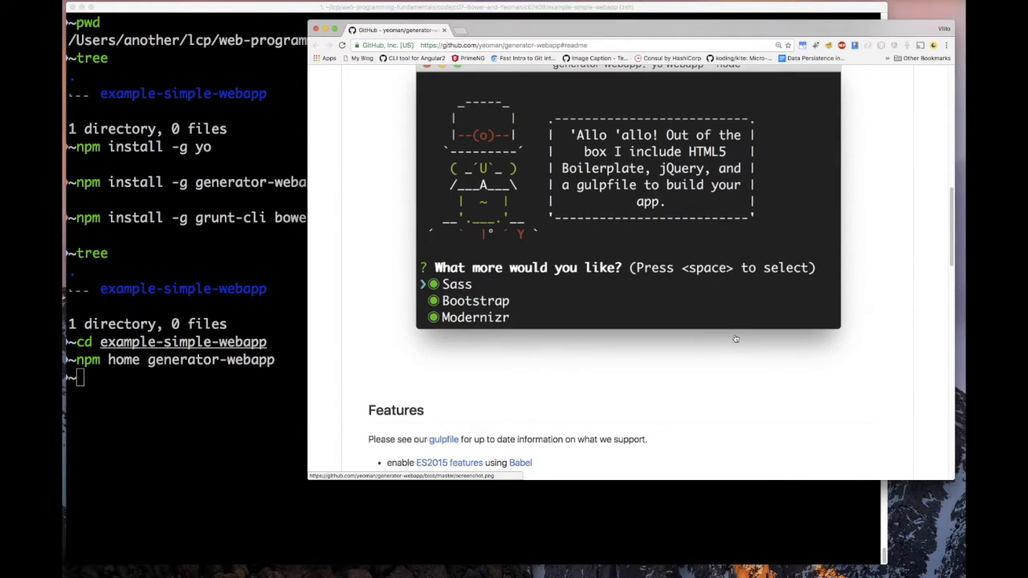
pyautogui.scroll(-3)
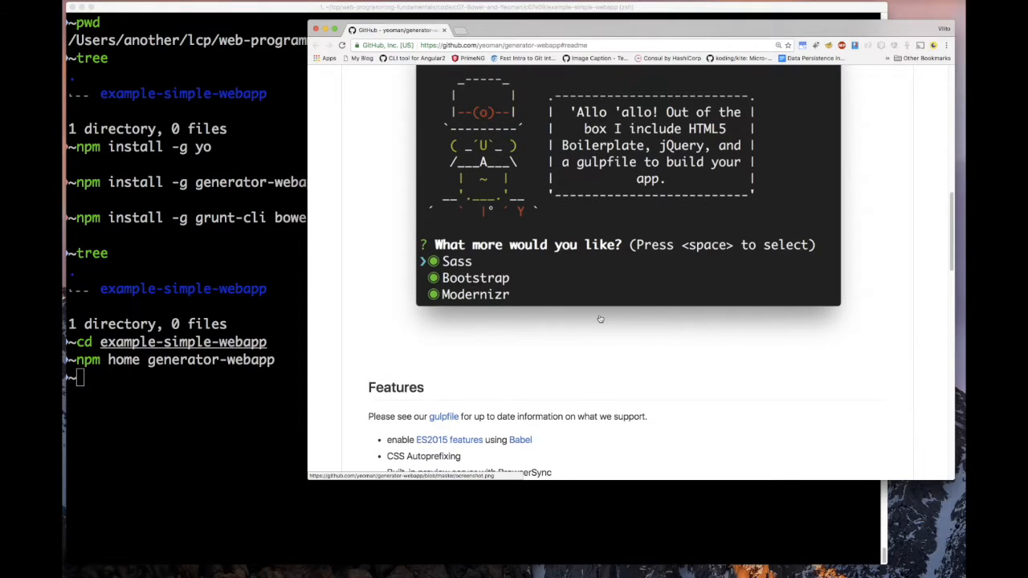
pyautogui.scroll(-3)
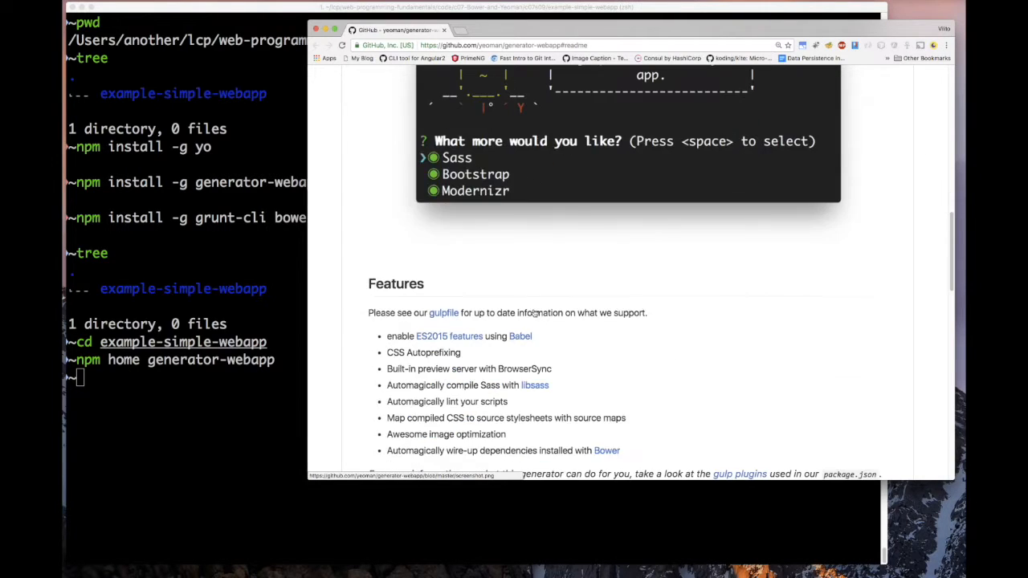
pyautogui.scroll(-3)
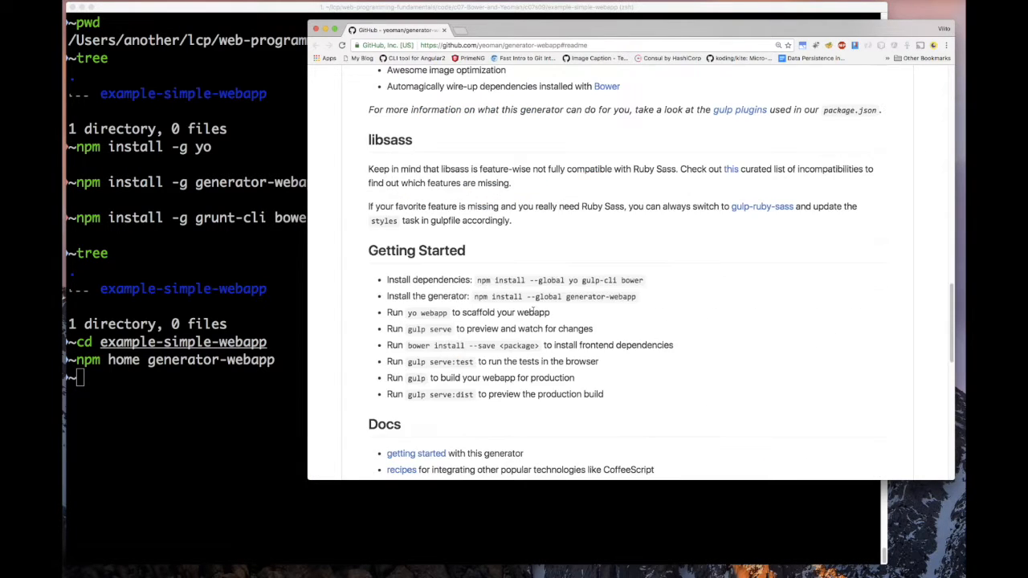
pyautogui.scroll(-3)
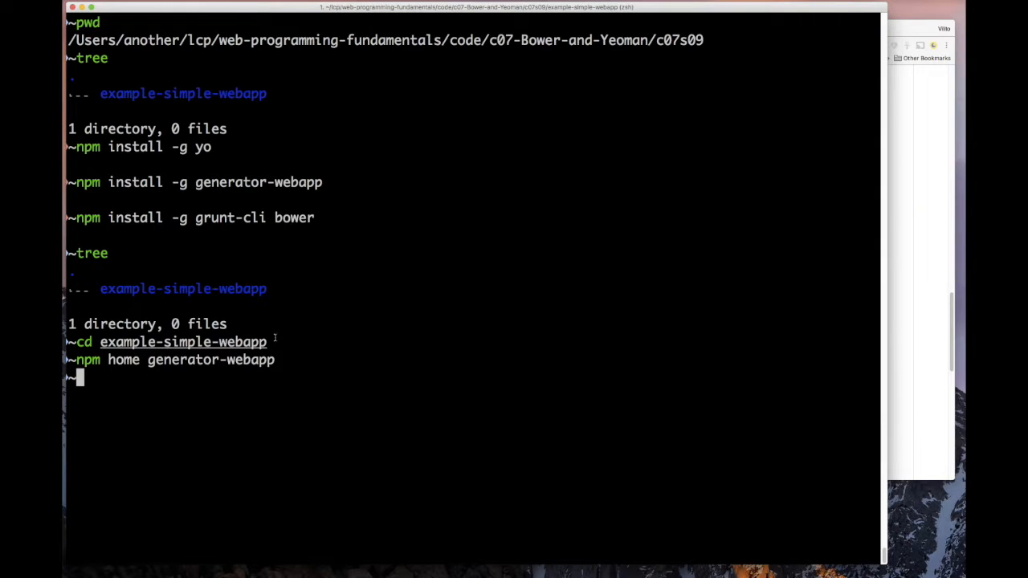
# - Run yo webapp and accept the default additional features
pyautogui.write('yo webapp')
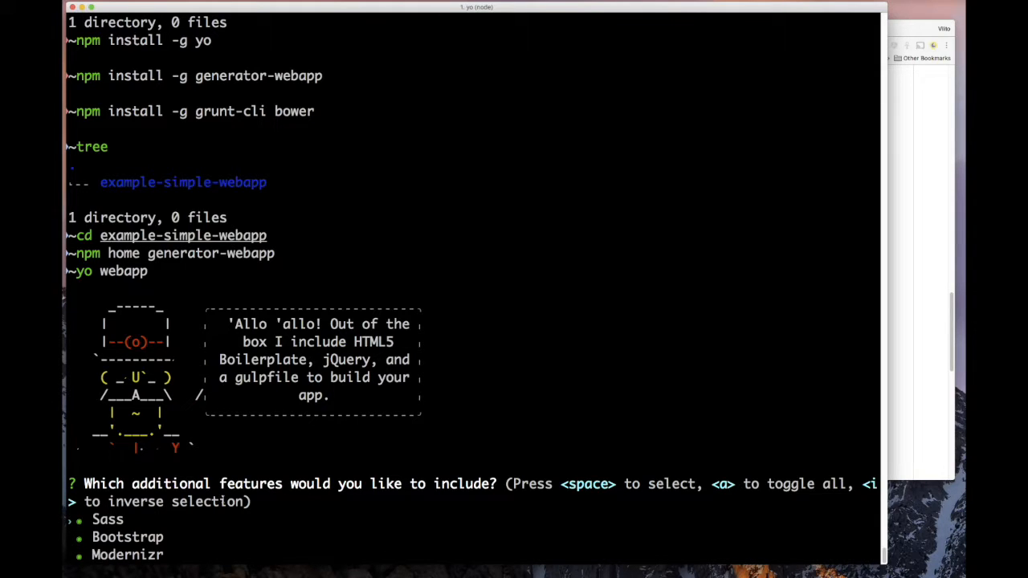
pyautogui.press('Return')
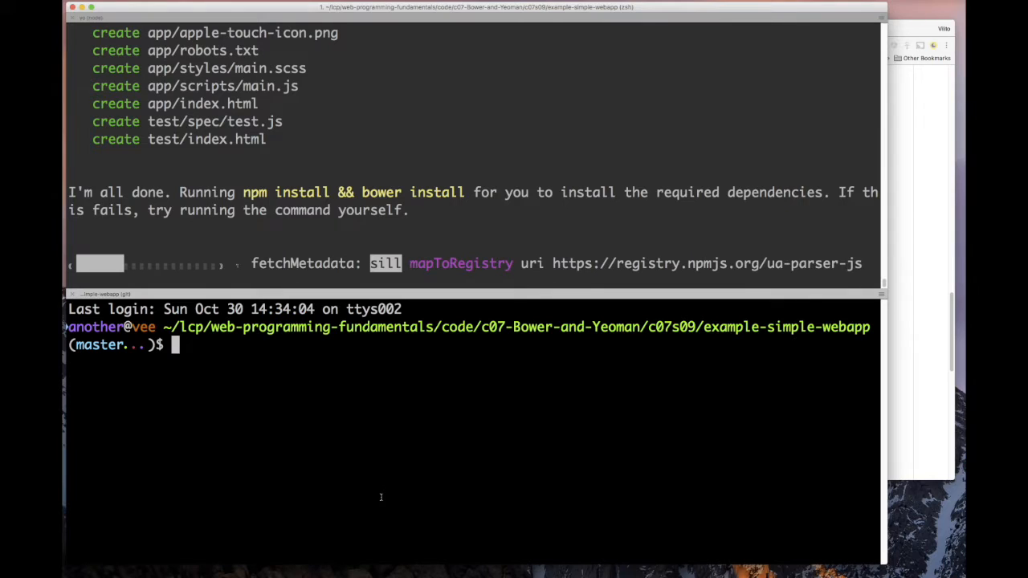
# - Run code . in the lower pane to open the project in VS Code
pyautogui.write('cod')
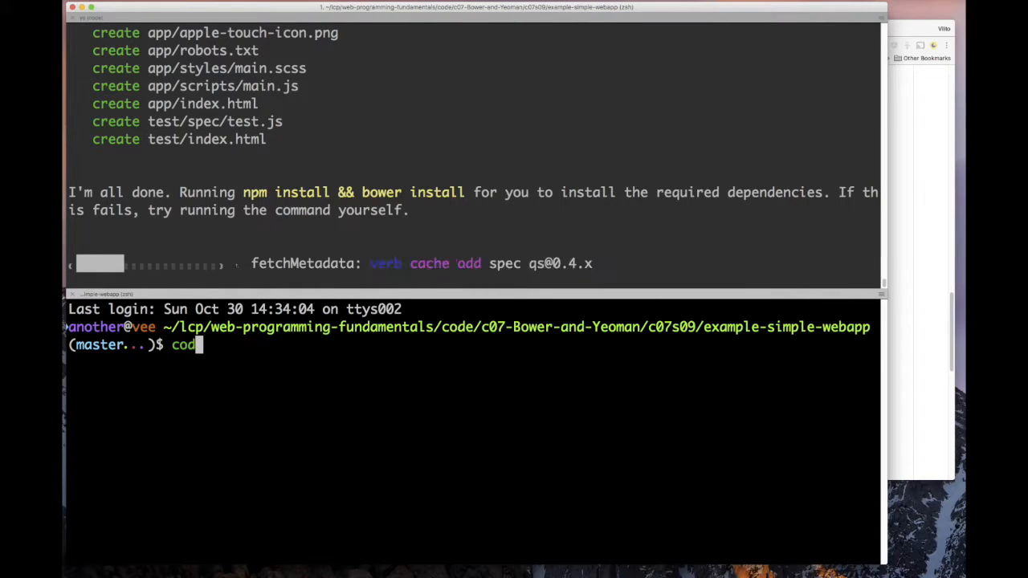
pyautogui.press('Return')
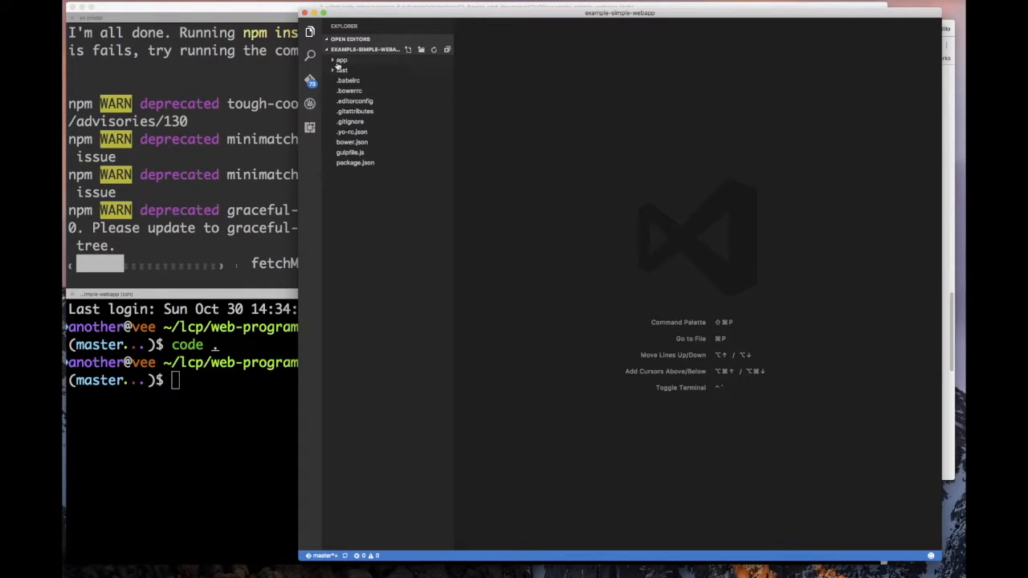
# - Expand the app, fonts, scripts and styles folders in the Explorer
pyautogui.click(342, 59)
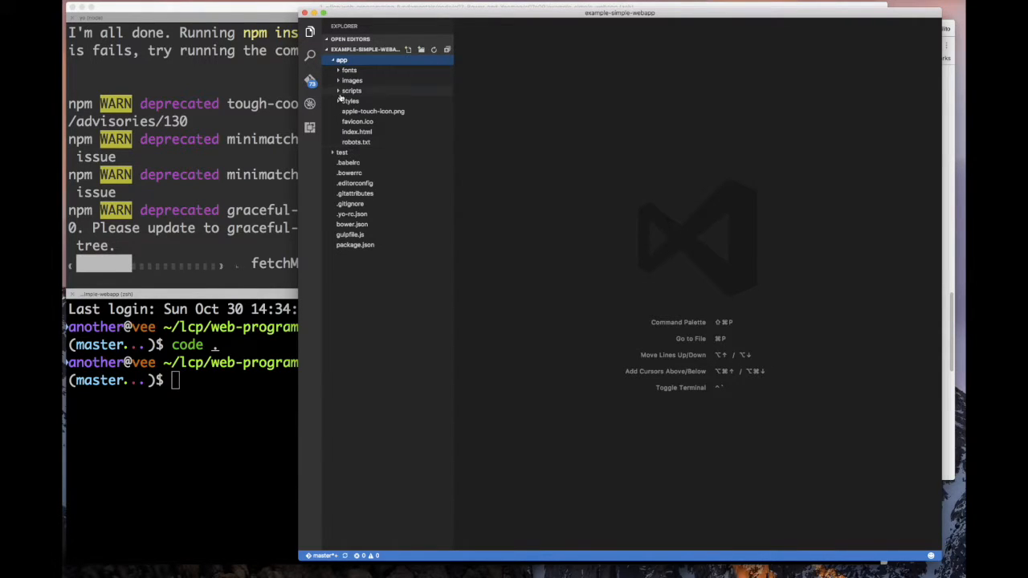
pyautogui.click(349, 71)
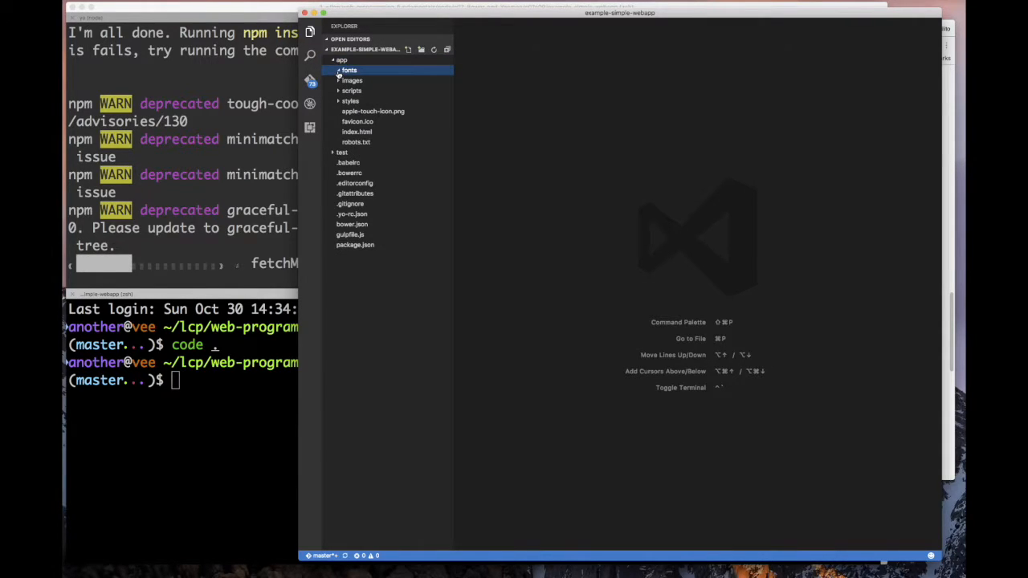
pyautogui.click(351, 90)
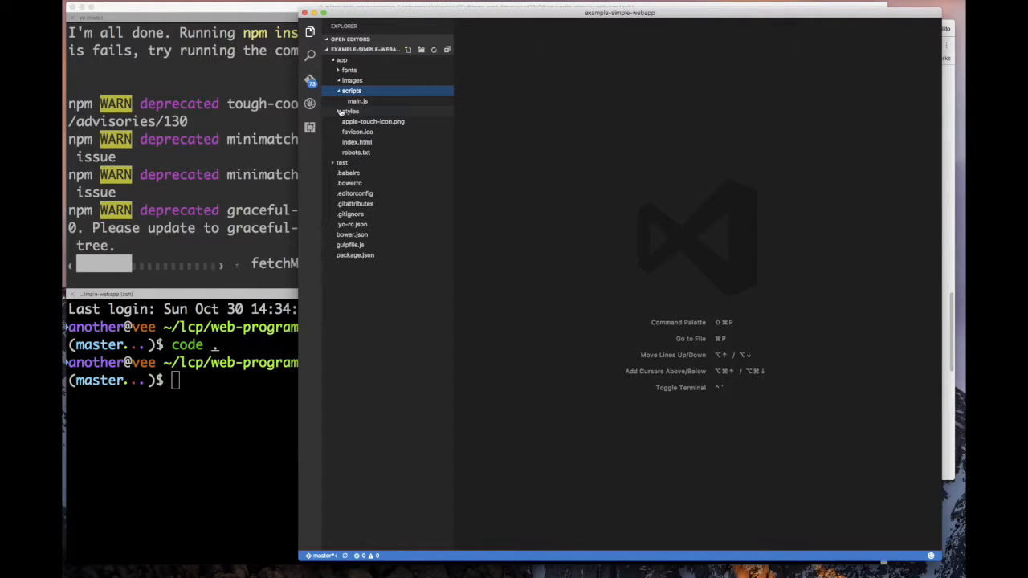
pyautogui.click(349, 110)
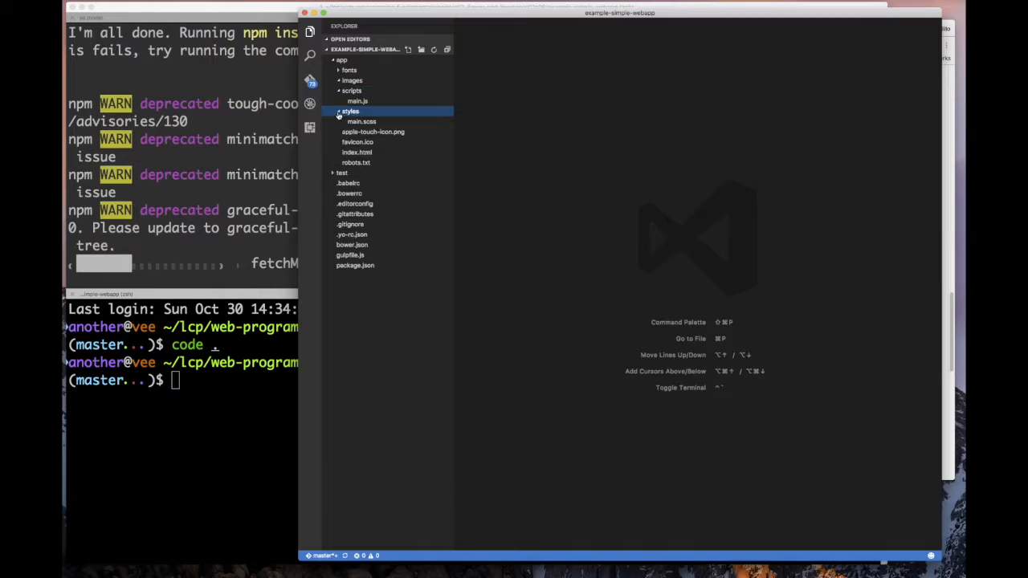
# - Open main.js and main.scss, dismiss the JSLint error, then close main.scss
pyautogui.click(358, 100)
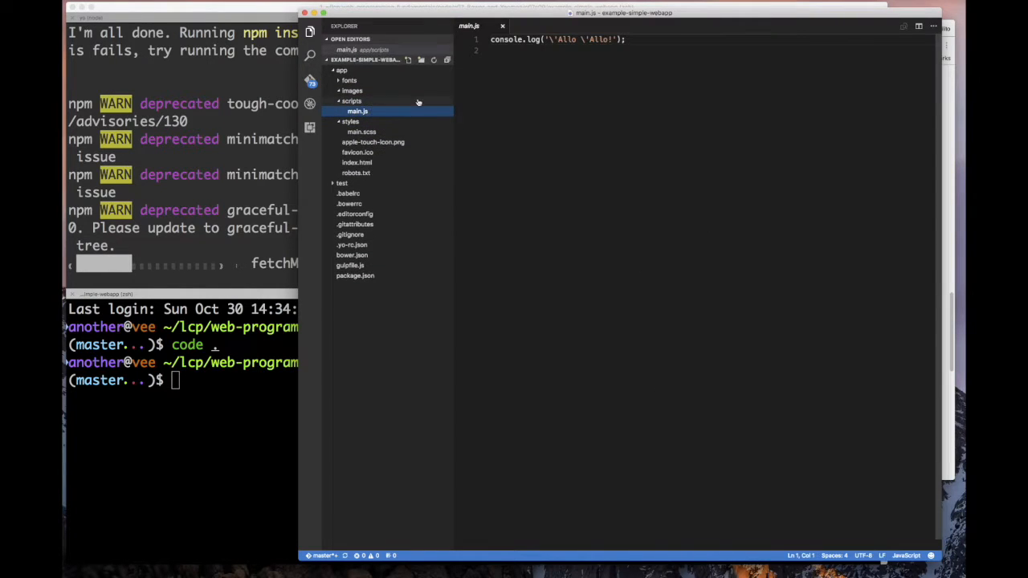
pyautogui.click(361, 132)
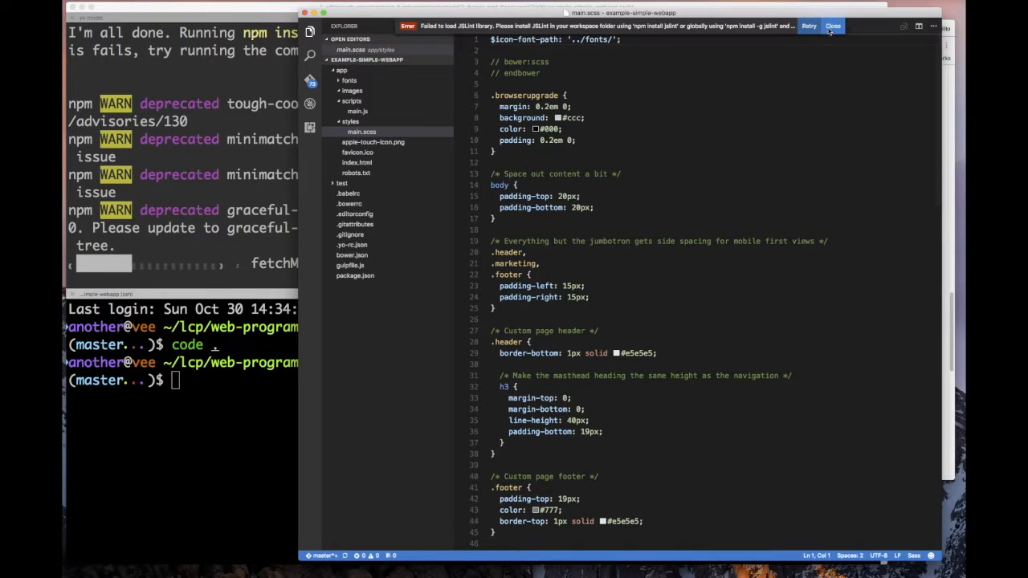
pyautogui.click(834, 25)
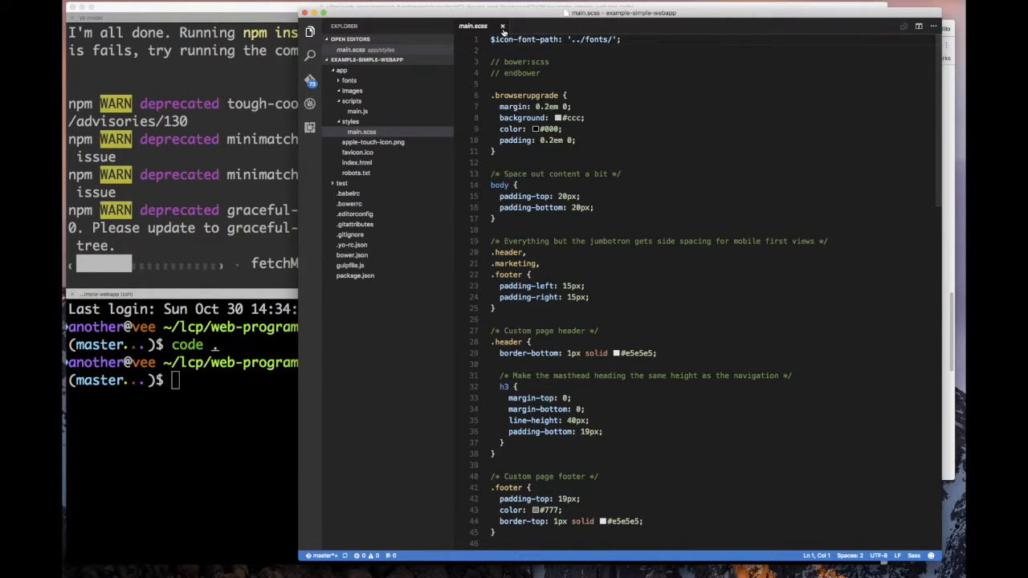
pyautogui.click(502, 26)
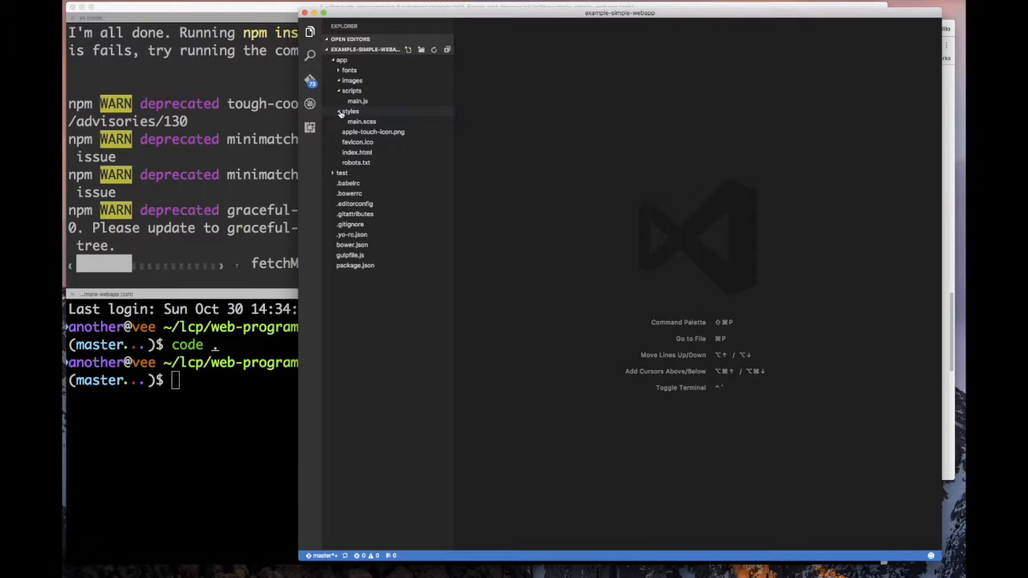
pyautogui.click(357, 111)
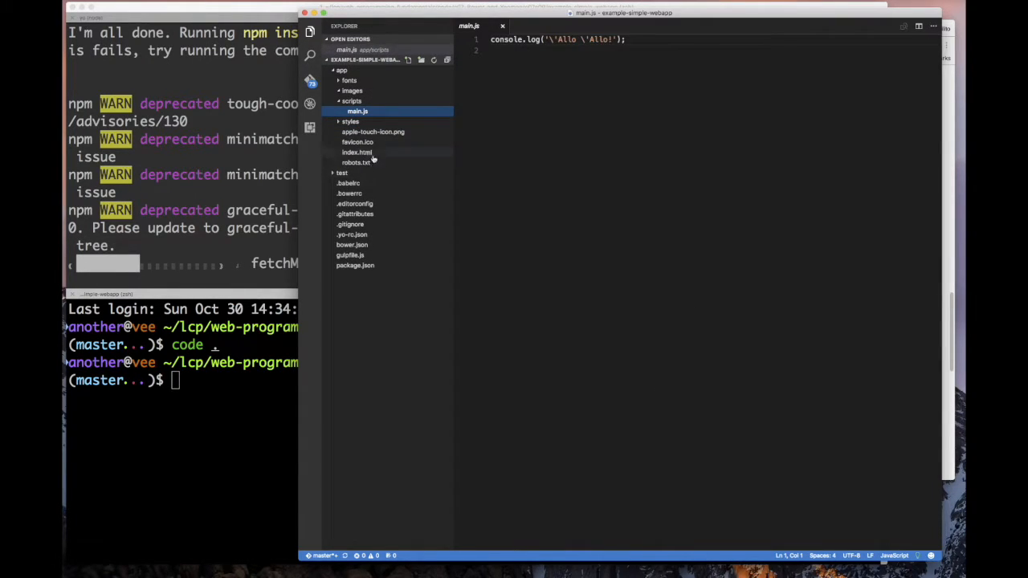
# - Open index.html and read it through to the main.js script reference
pyautogui.click(356, 152)
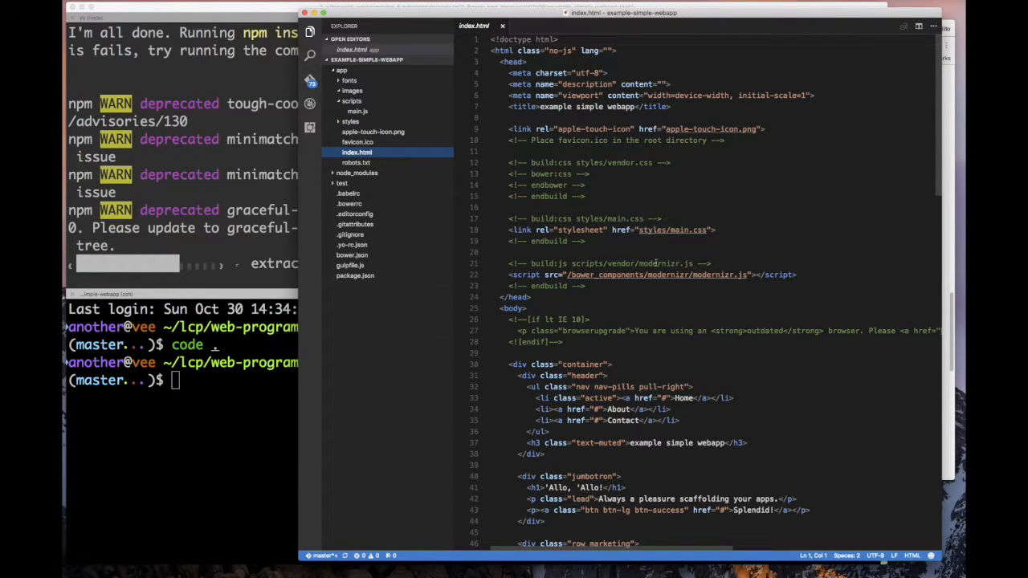
pyautogui.scroll(-3)
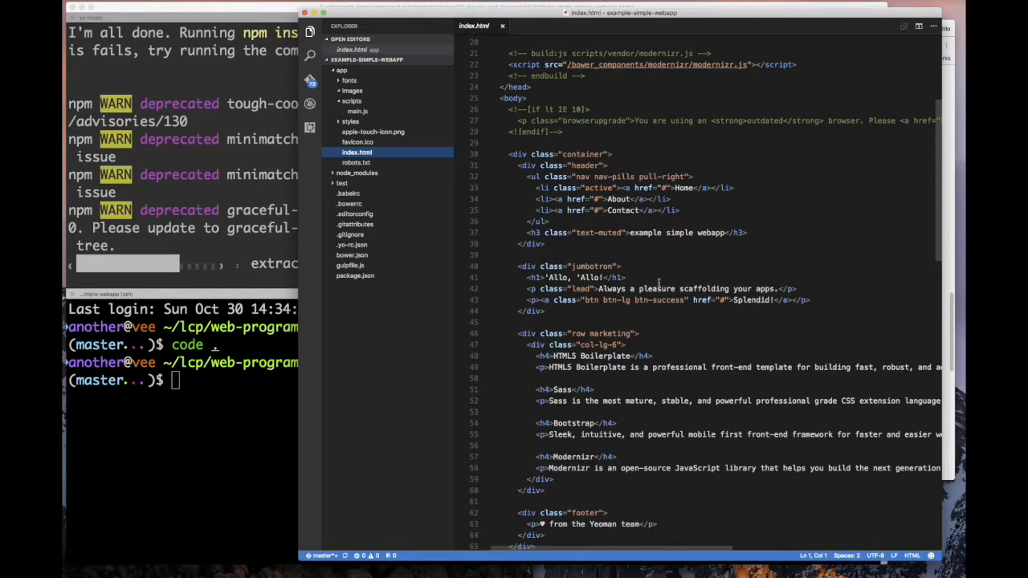
pyautogui.scroll(-3)
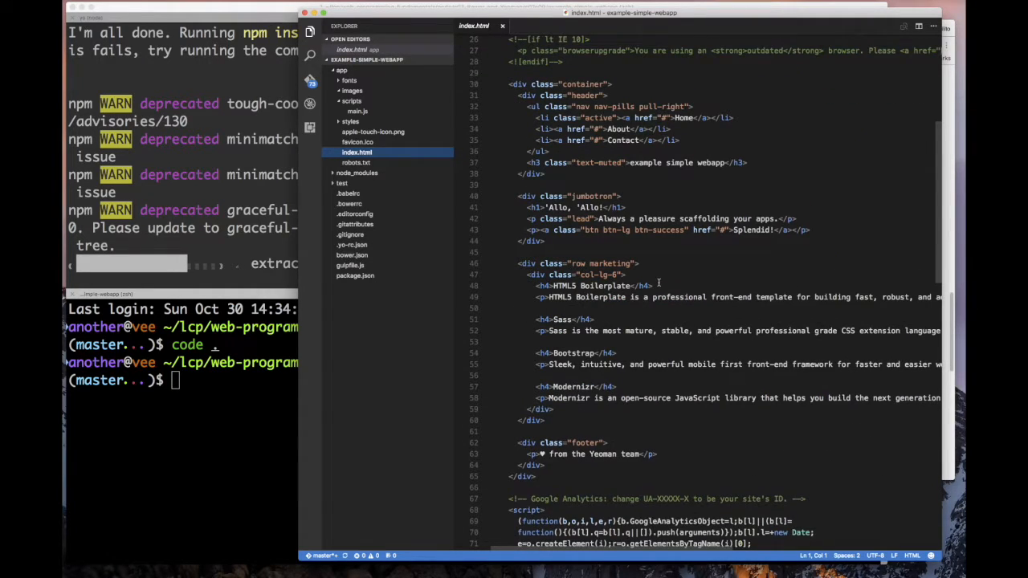
pyautogui.scroll(-3)
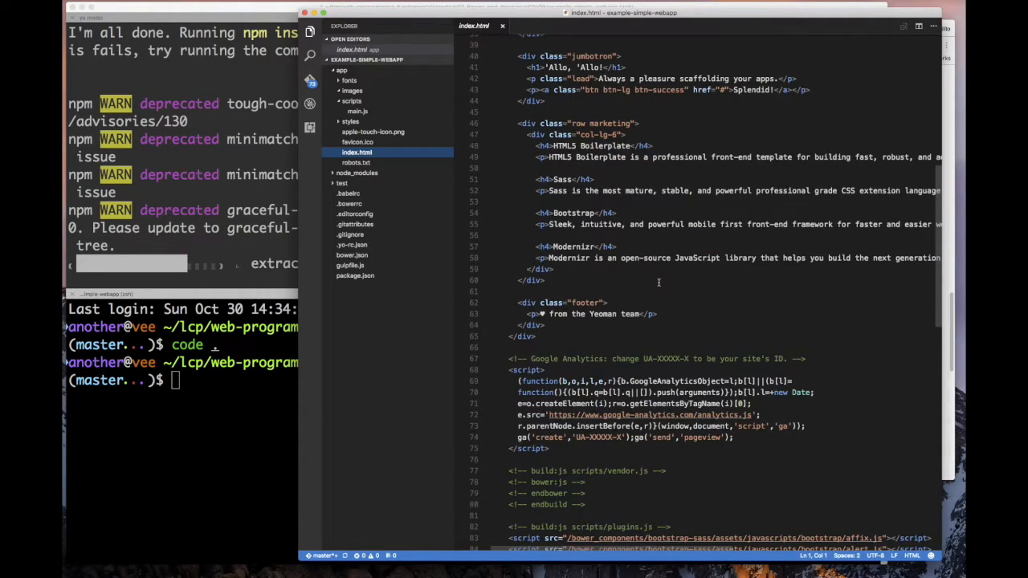
pyautogui.scroll(-3)
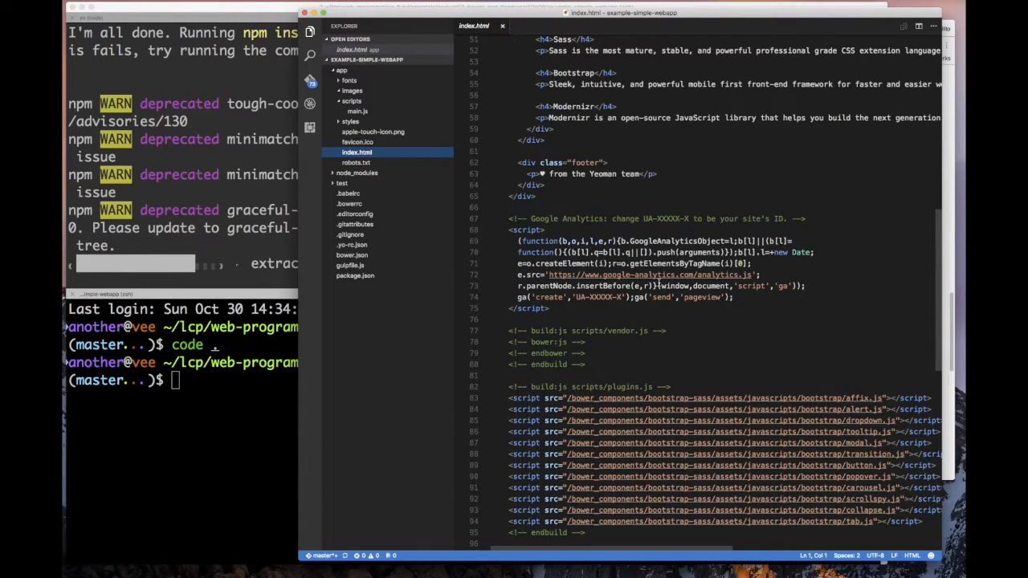
pyautogui.scroll(-3)
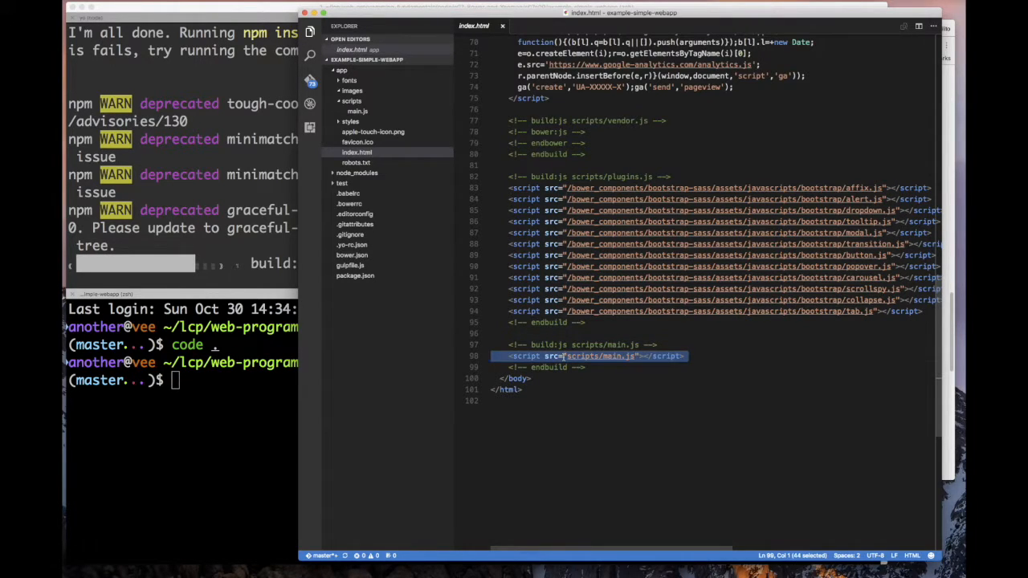
pyautogui.scroll(3)
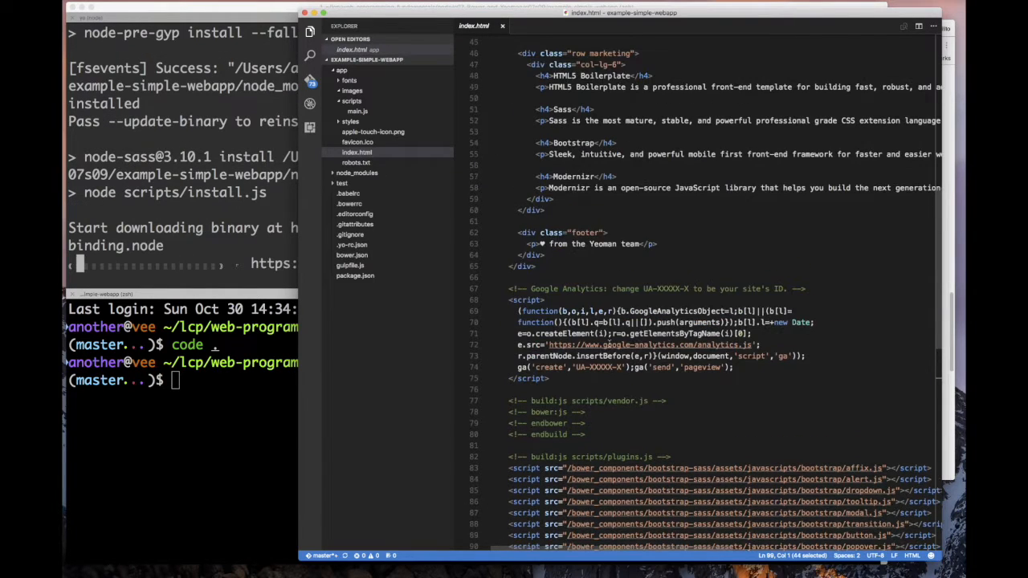
pyautogui.scroll(3)
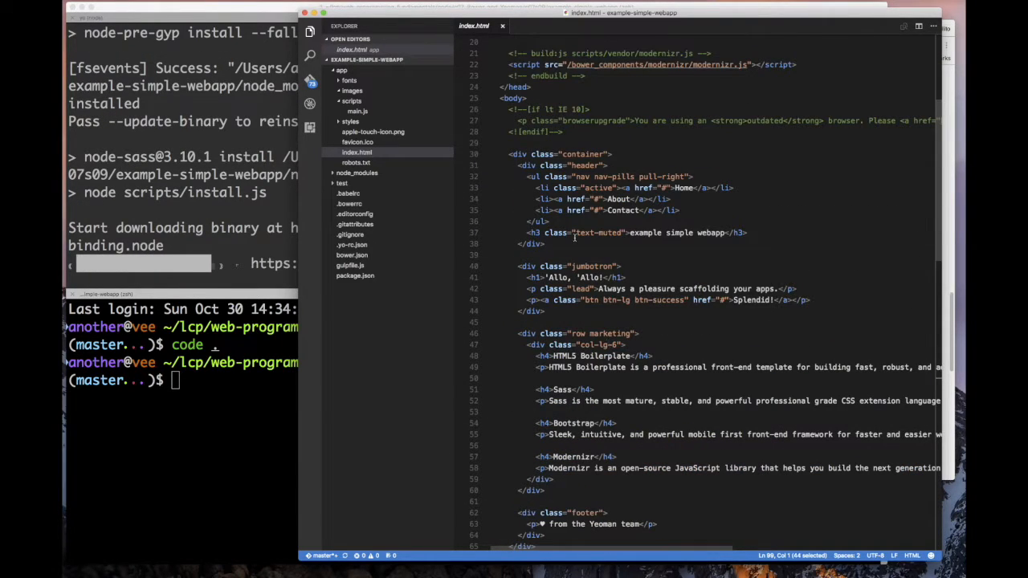
pyautogui.scroll(3)
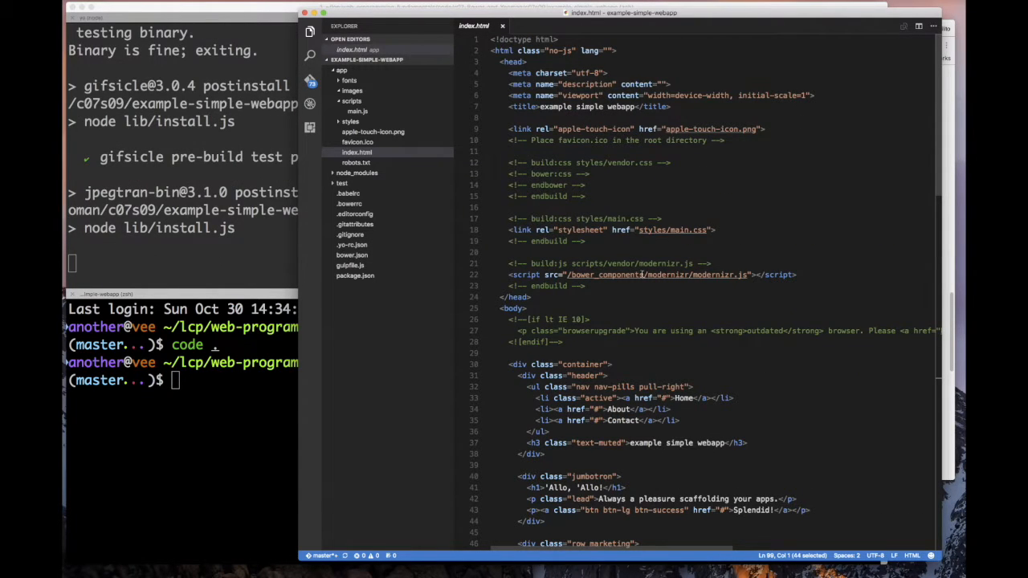
pyautogui.scroll(-3)
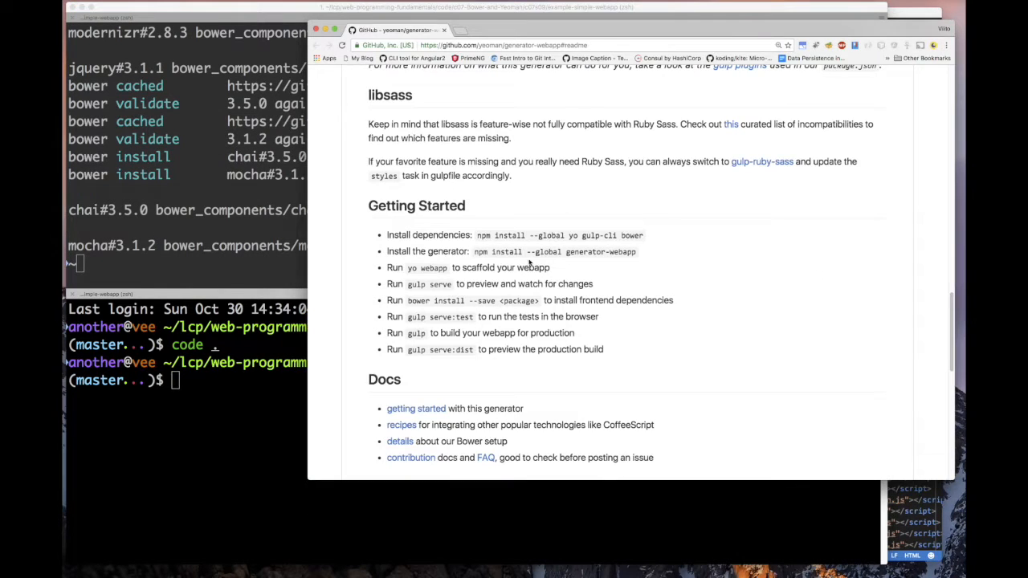
# - Run gulp serve in the terminal to serve the app locally
pyautogui.tripleClick(467, 268)
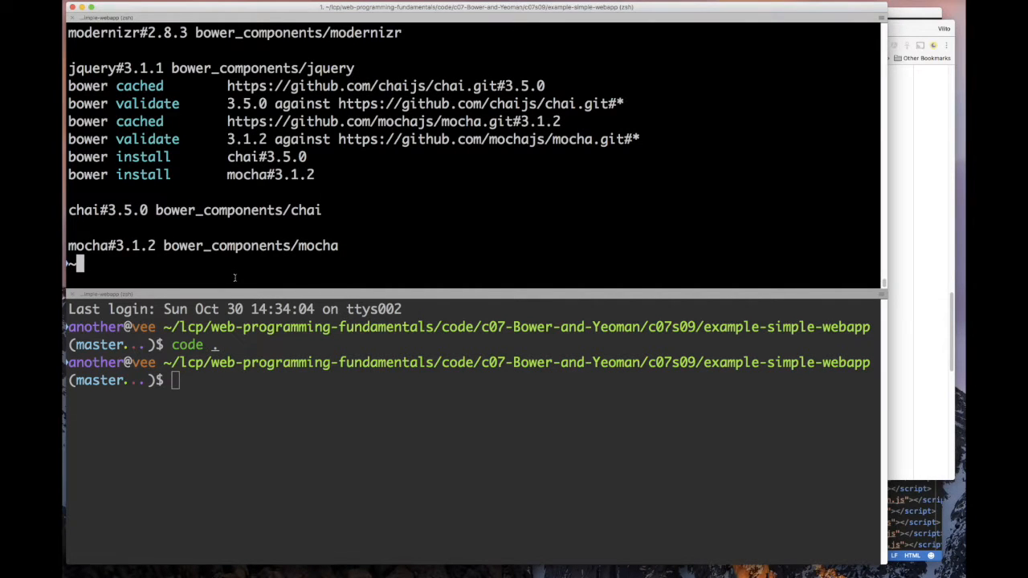
pyautogui.write('gulp serve')
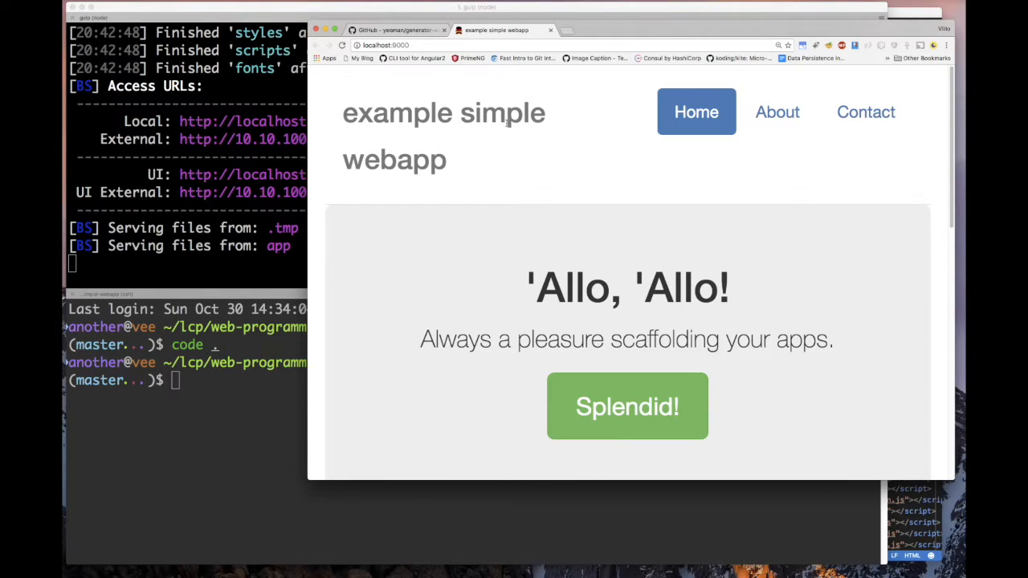
pyautogui.moveTo(777, 112)
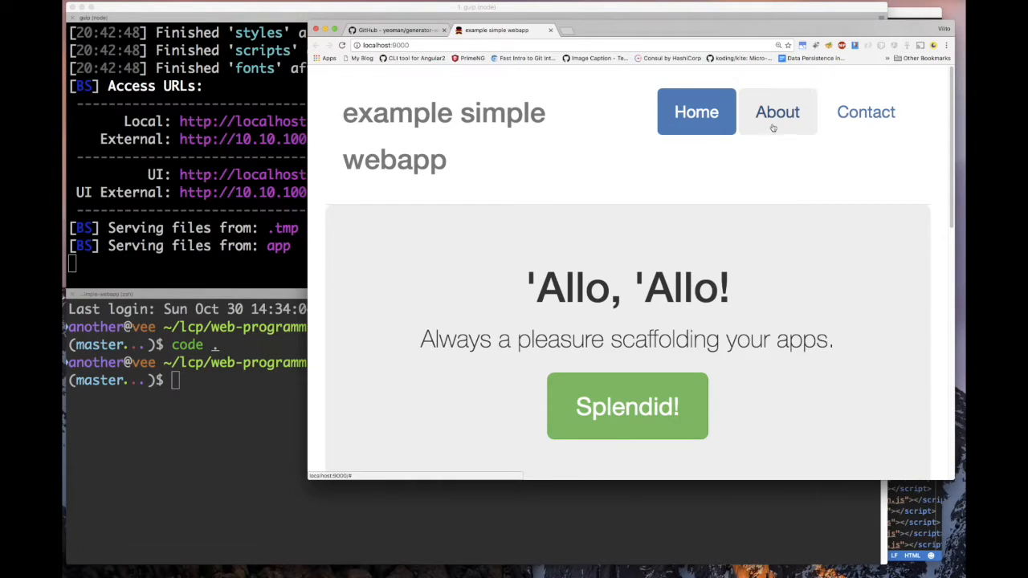
pyautogui.moveTo(866, 112)
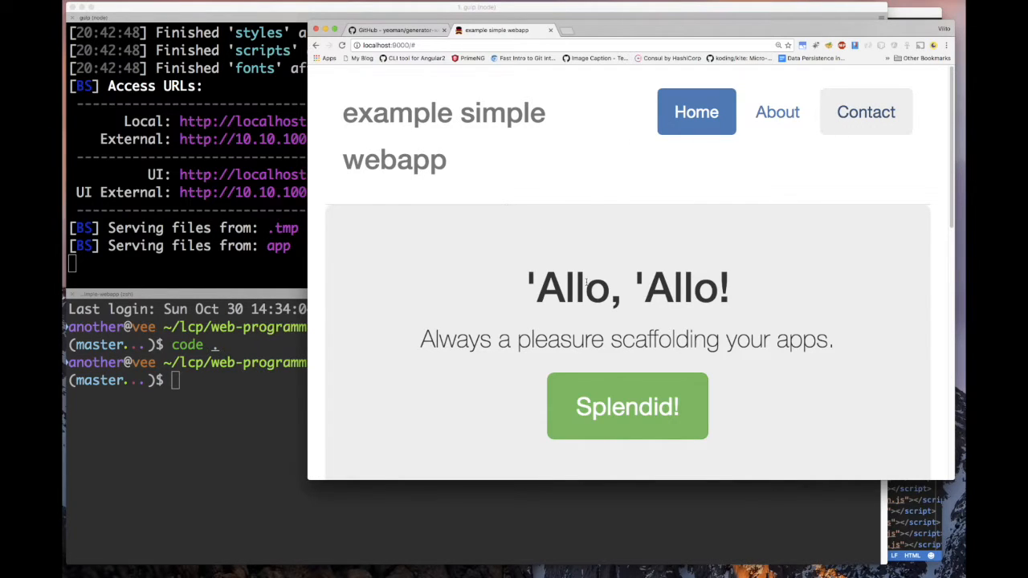
# - Scroll down the example simple webapp page served at localhost:9000
pyautogui.scroll(-3)
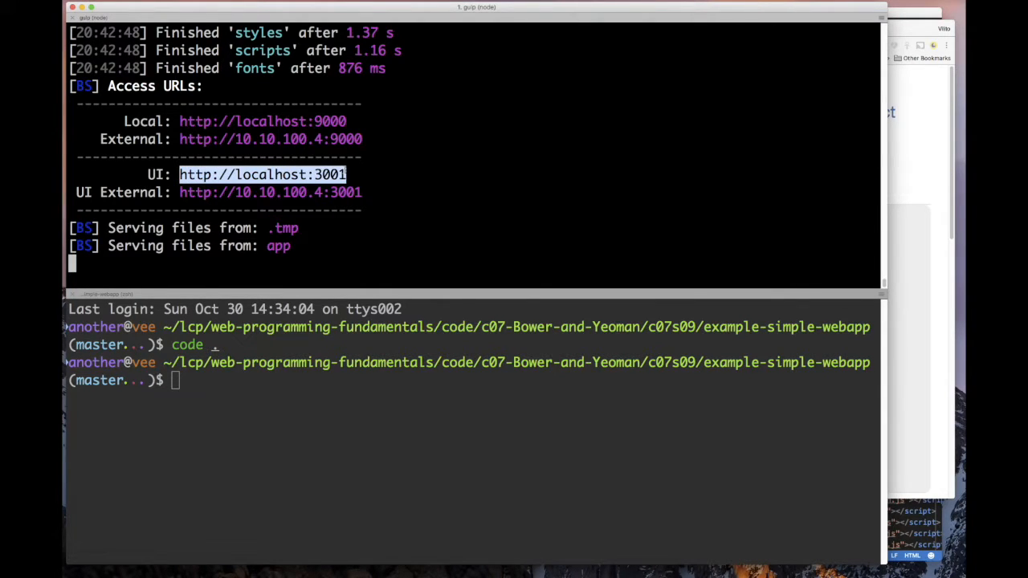
pyautogui.moveTo(792, 162)
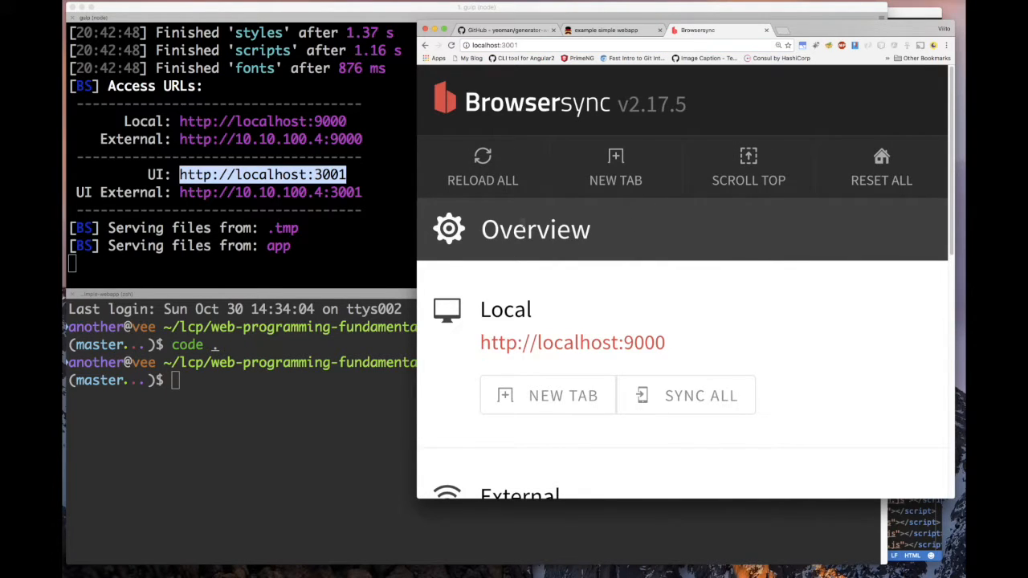
pyautogui.moveTo(507, 272)
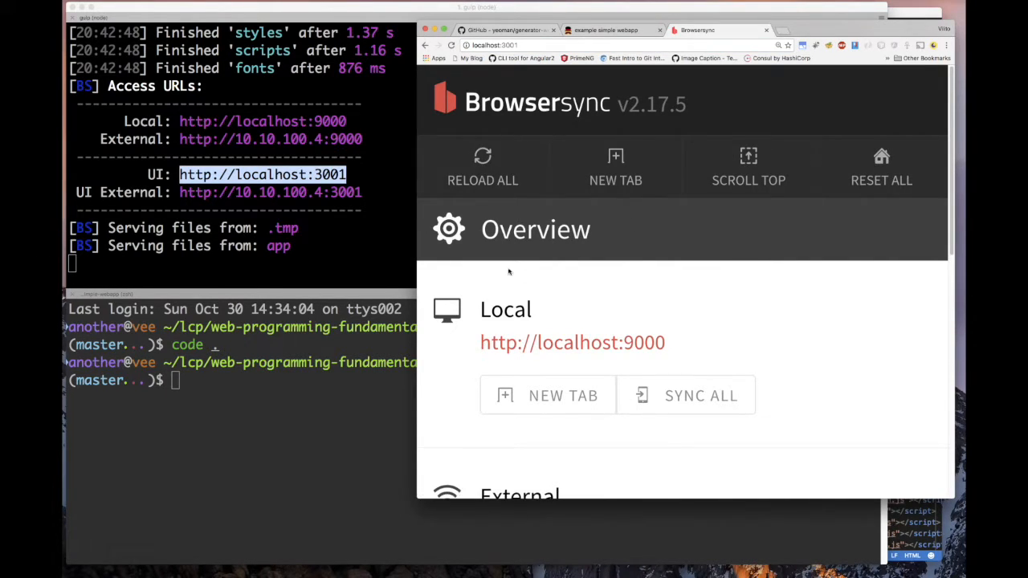
pyautogui.moveTo(563, 395)
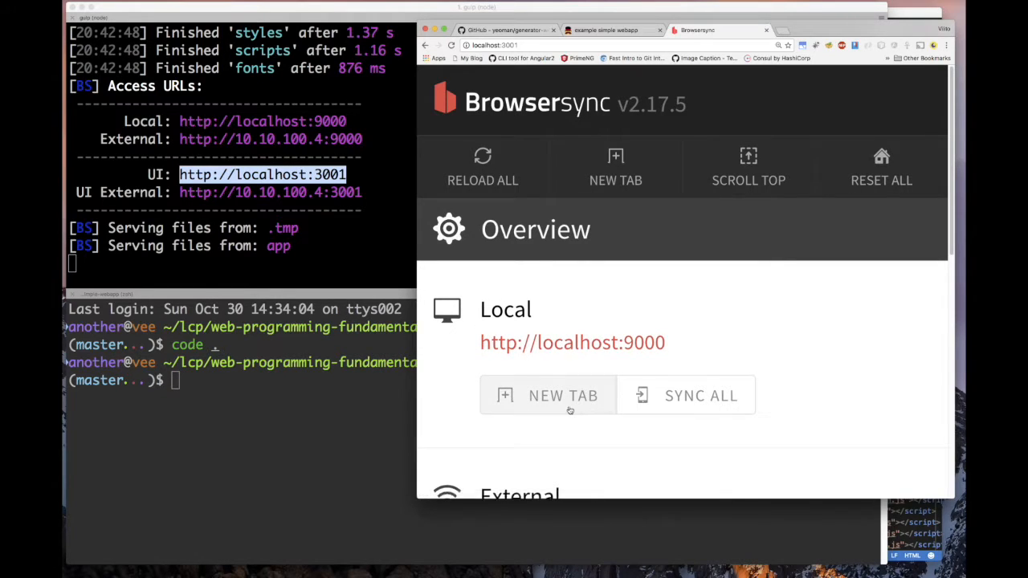
pyautogui.moveTo(734, 325)
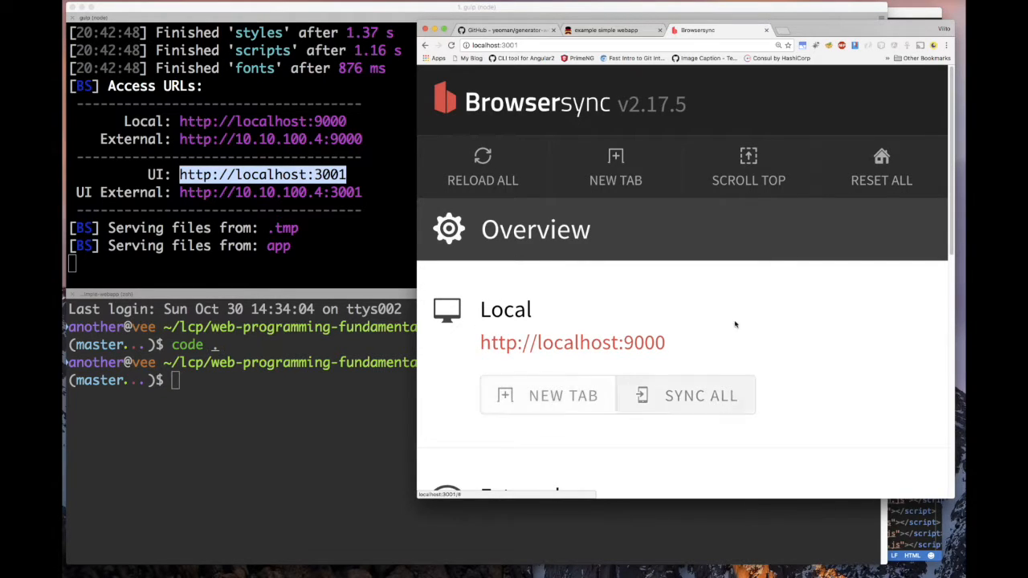
# - Scroll the Browsersync Overview at localhost:3001 down to Current Connections
pyautogui.scroll(-3)
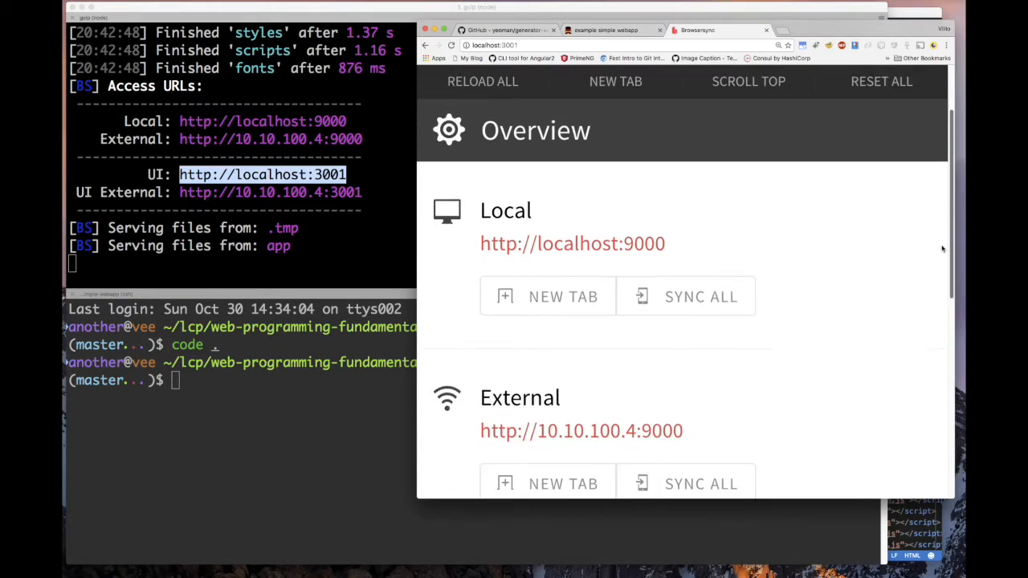
pyautogui.scroll(-3)
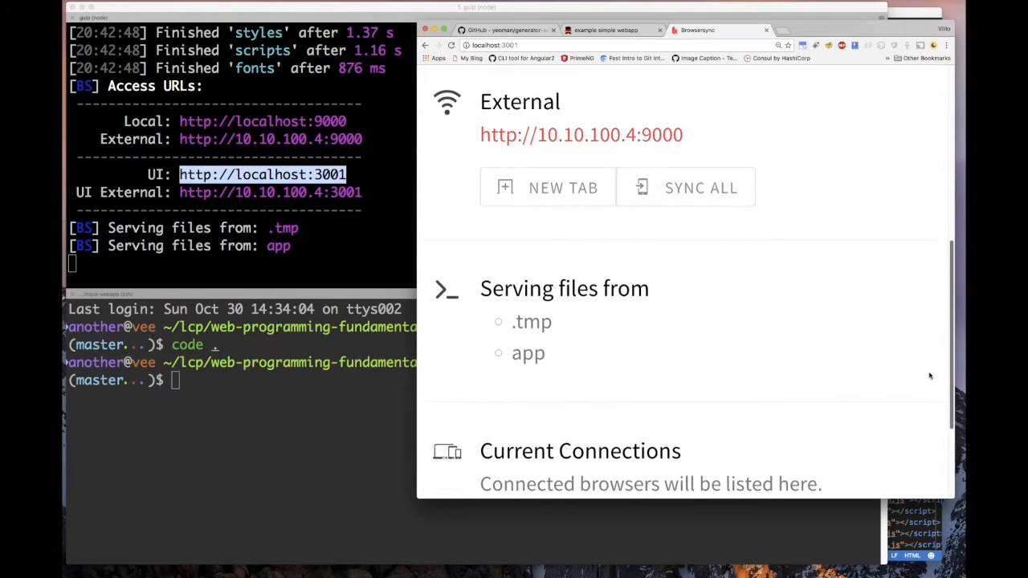
pyautogui.scroll(-3)
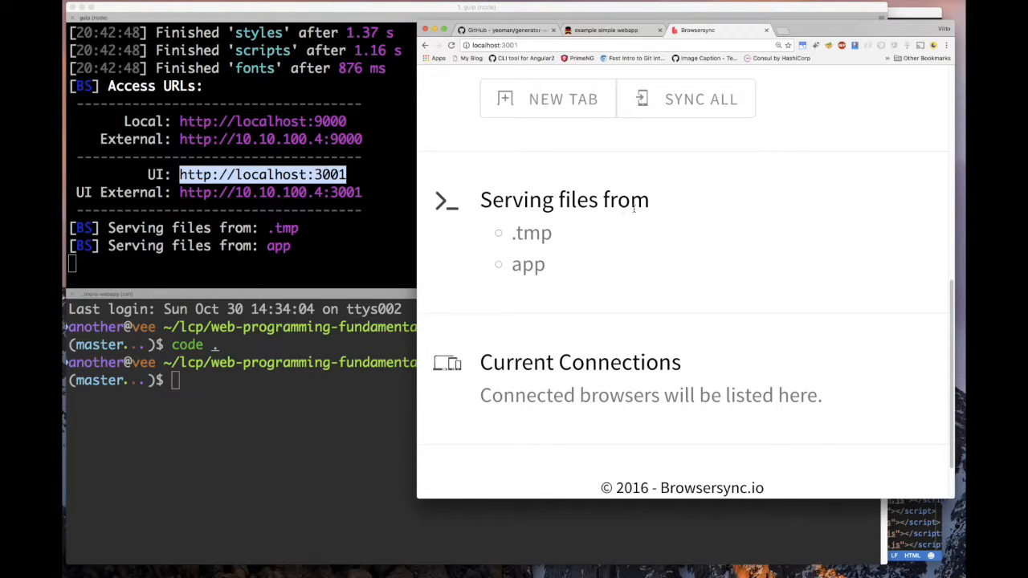
pyautogui.moveTo(940, 349)
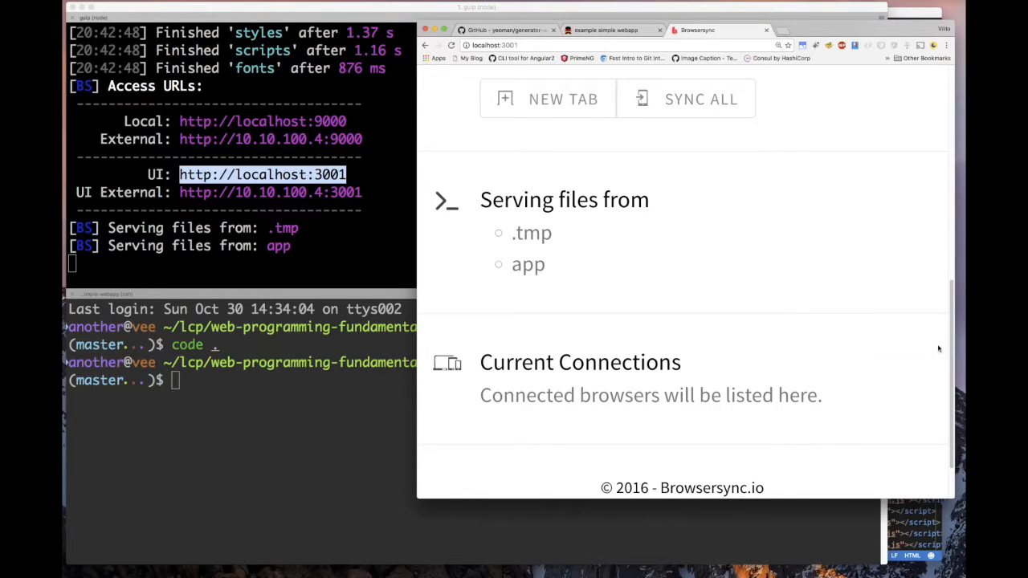
pyautogui.scroll(-3)
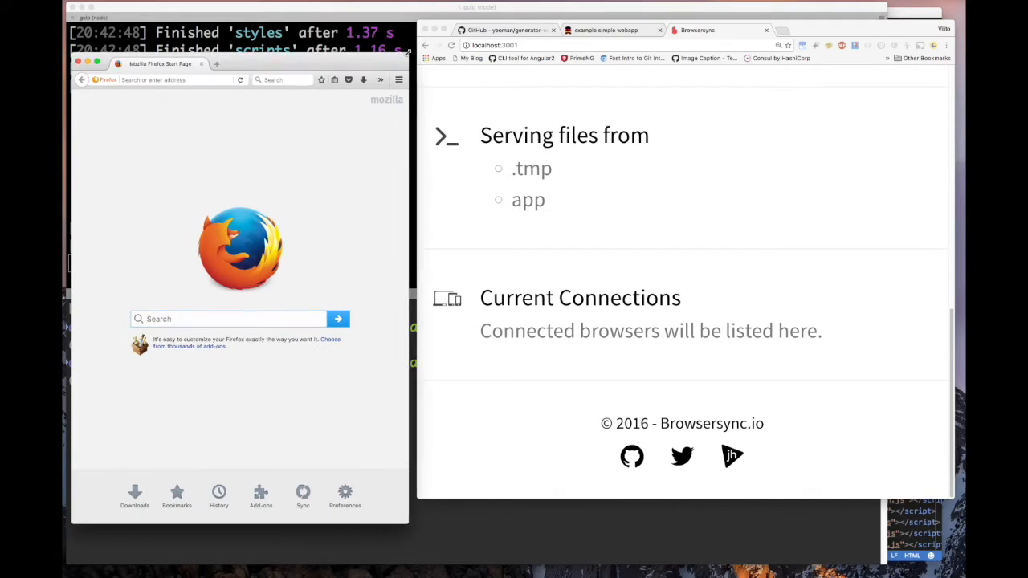
# - Load localhost:9000 in Firefox and confirm Browsersync lists Chrome and Firefox as connected
pyautogui.click(607, 30)
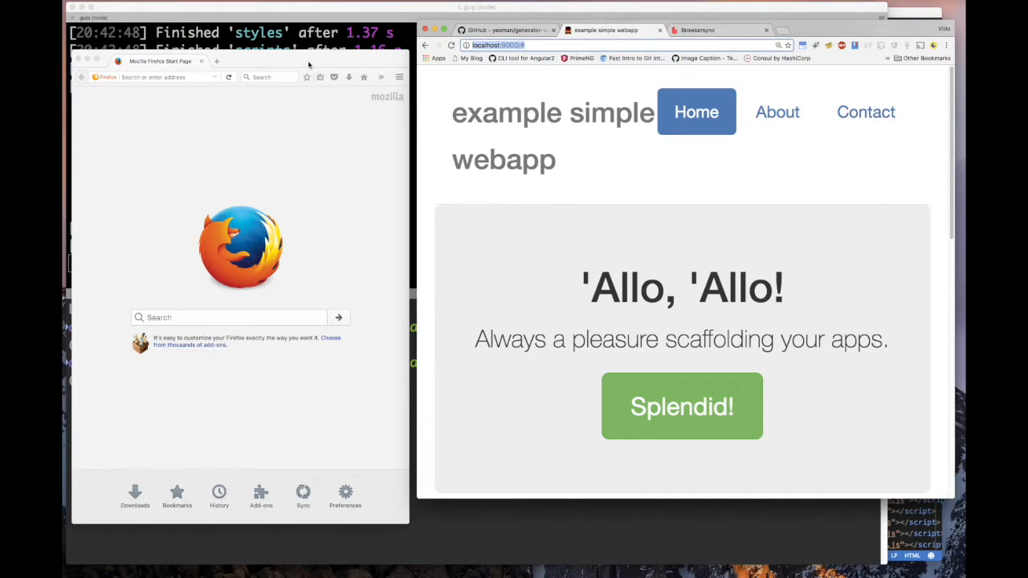
pyautogui.rightClick(161, 78)
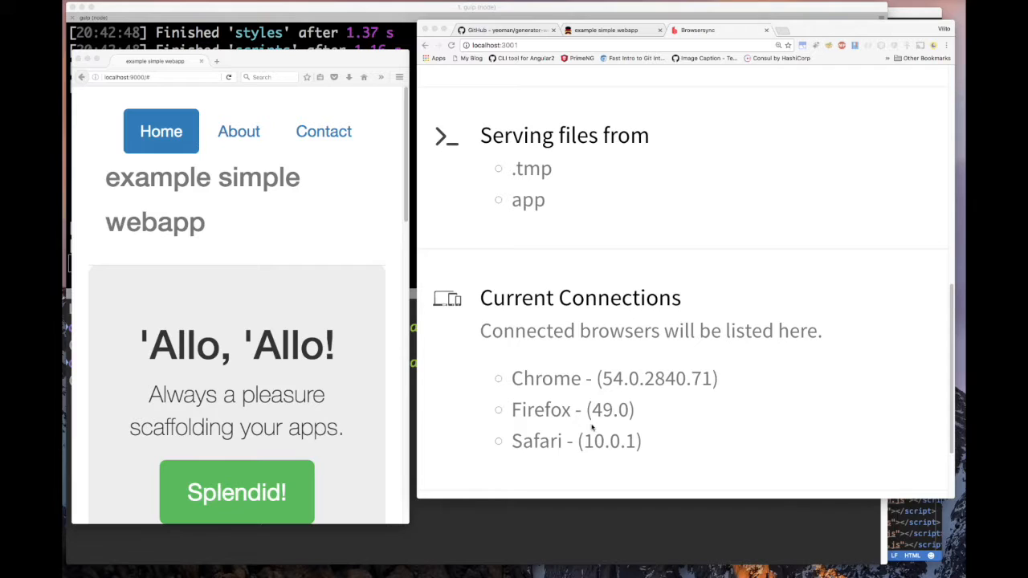
pyautogui.moveTo(628, 447)
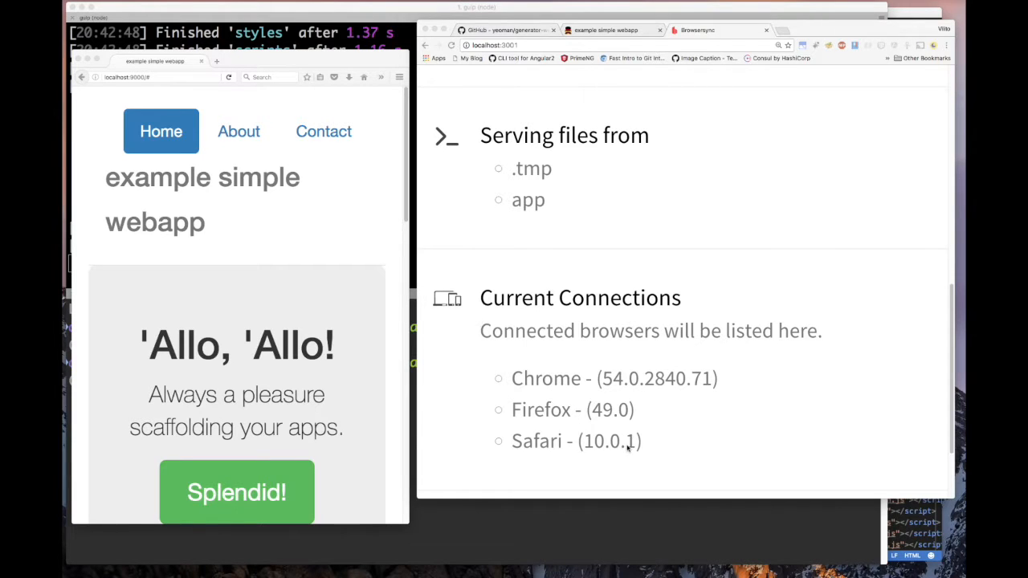
pyautogui.moveTo(629, 448)
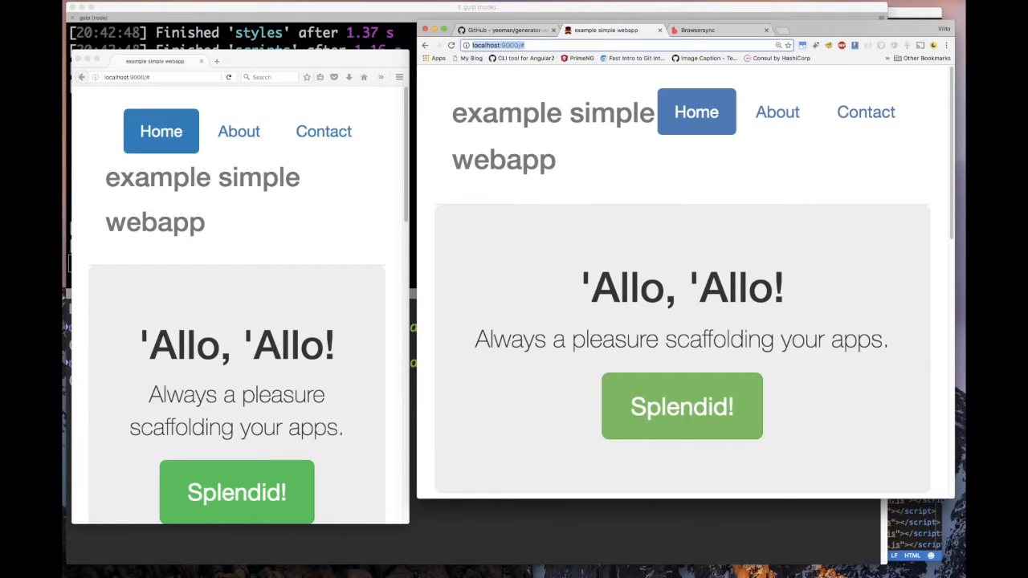
pyautogui.moveTo(846, 12)
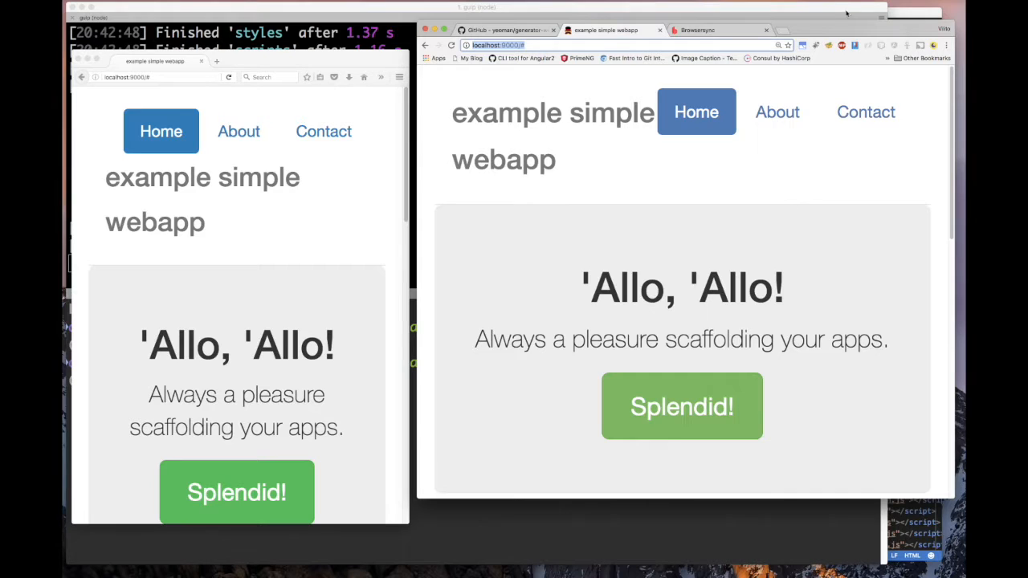
pyautogui.click(715, 29)
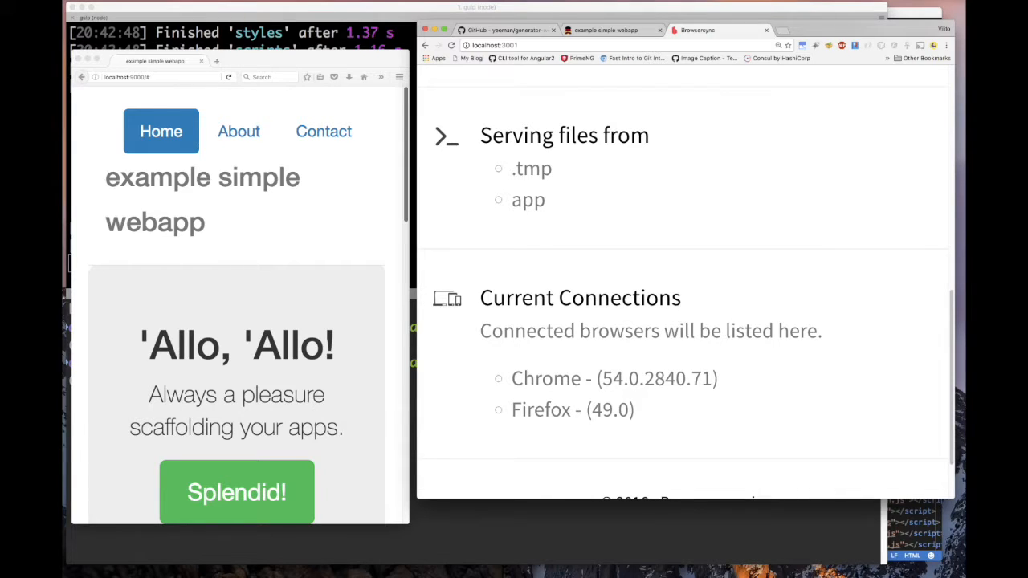
pyautogui.moveTo(408, 138)
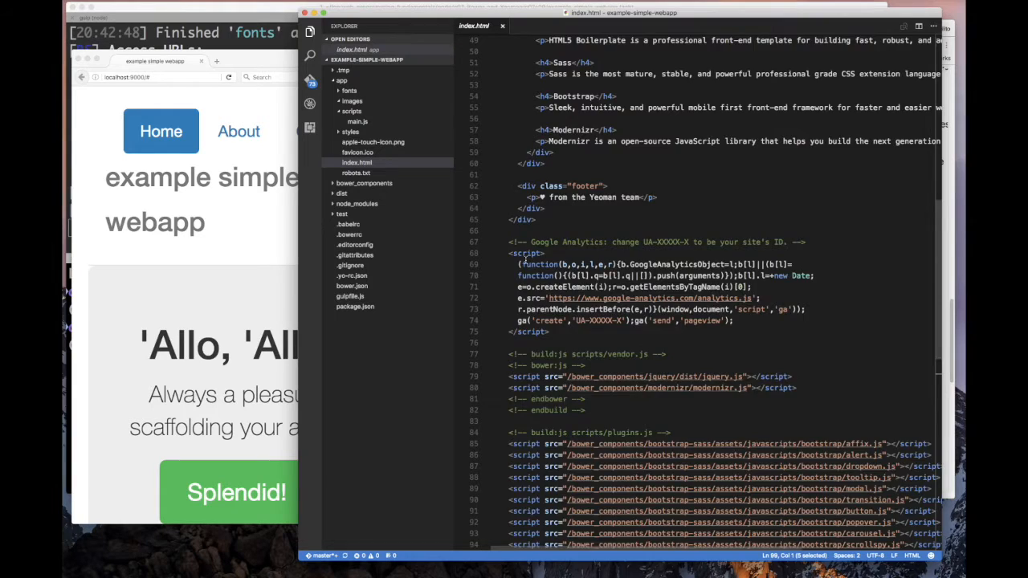
# - Change the index.html brand text to 'Simple Webapp' and scroll down to the script tags
pyautogui.scroll(3)
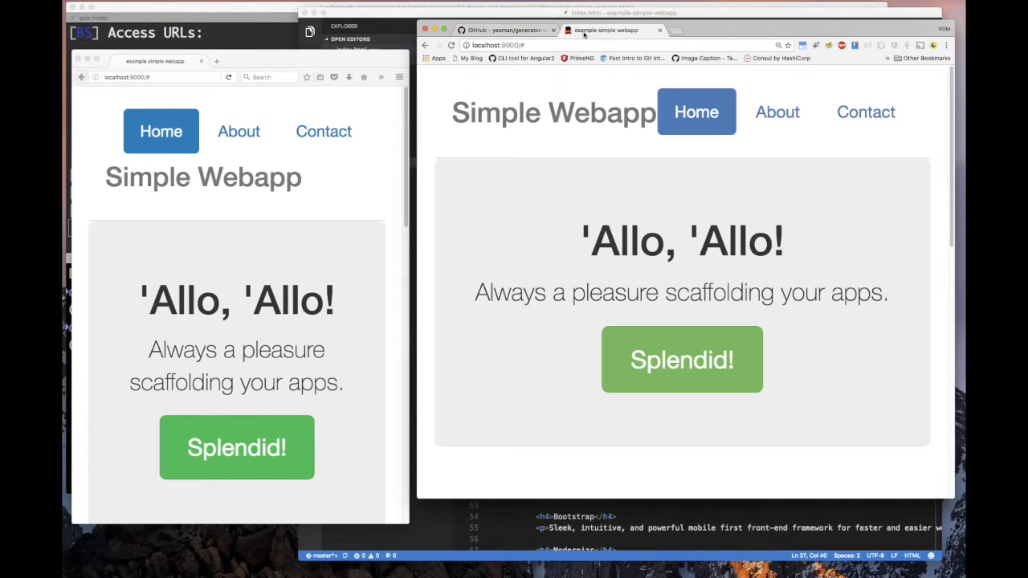
pyautogui.moveTo(642, 137)
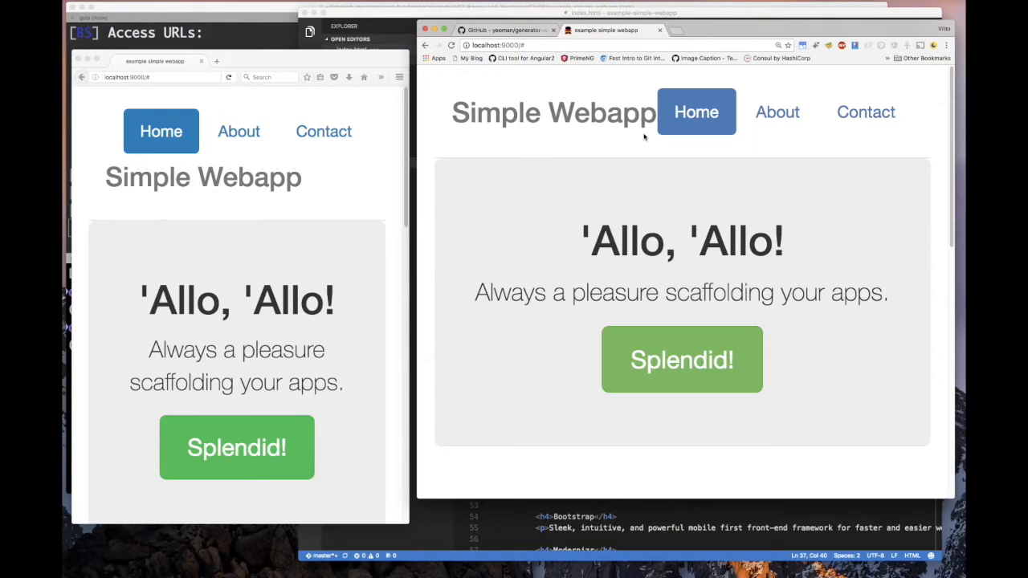
pyautogui.moveTo(520, 546)
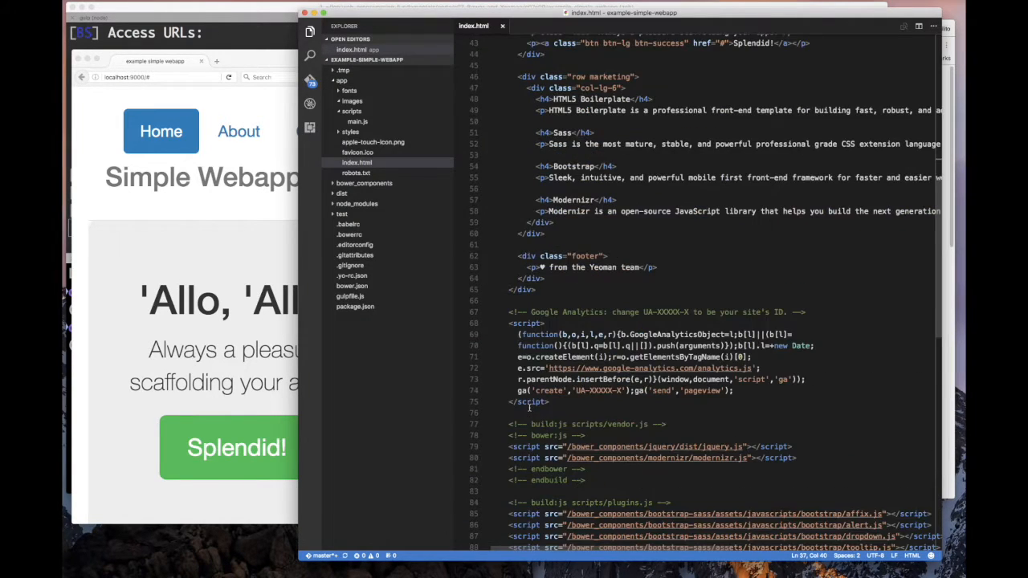
pyautogui.scroll(-3)
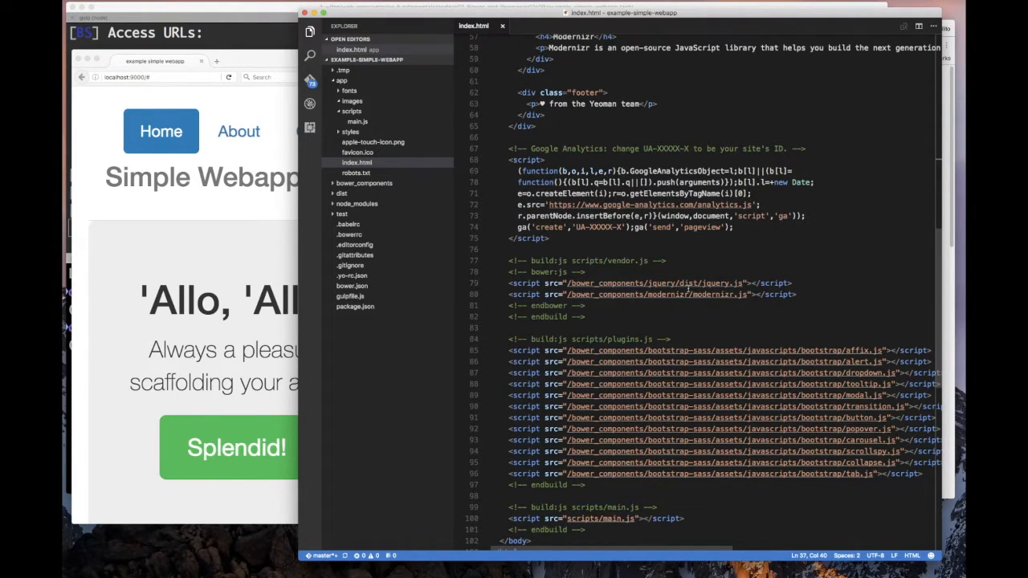
pyautogui.moveTo(691, 283)
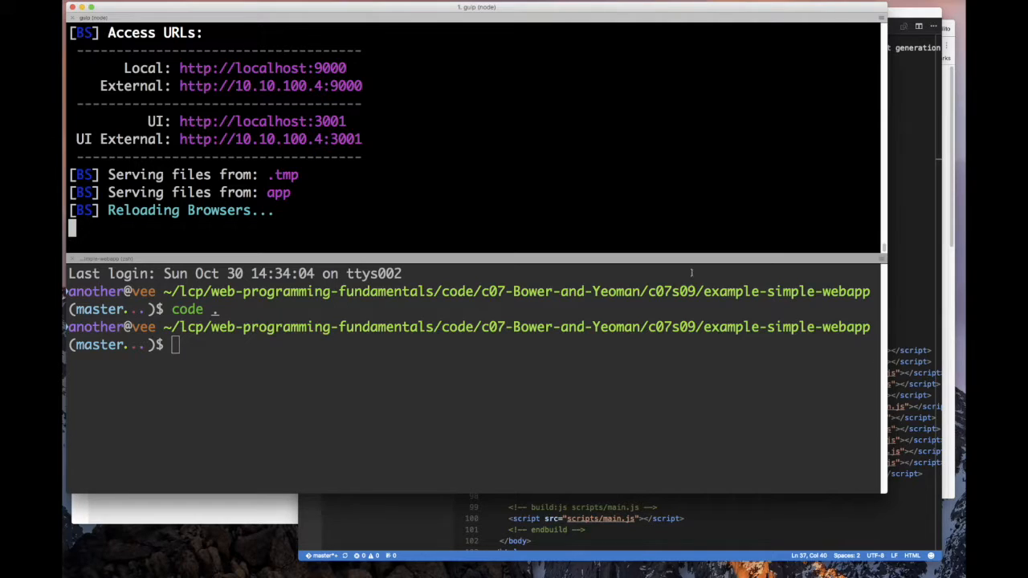
pyautogui.moveTo(910, 415)
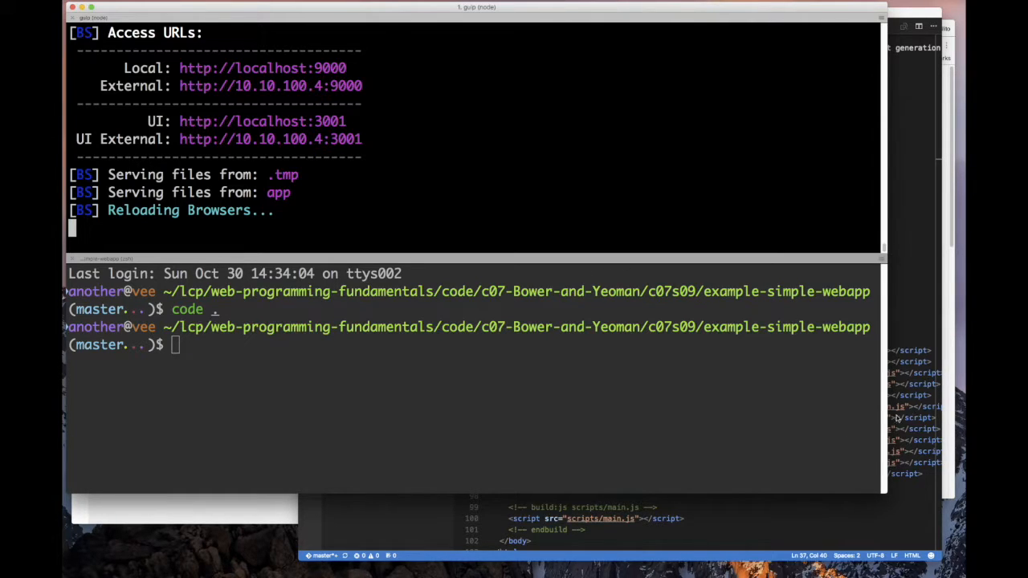
pyautogui.moveTo(854, 412)
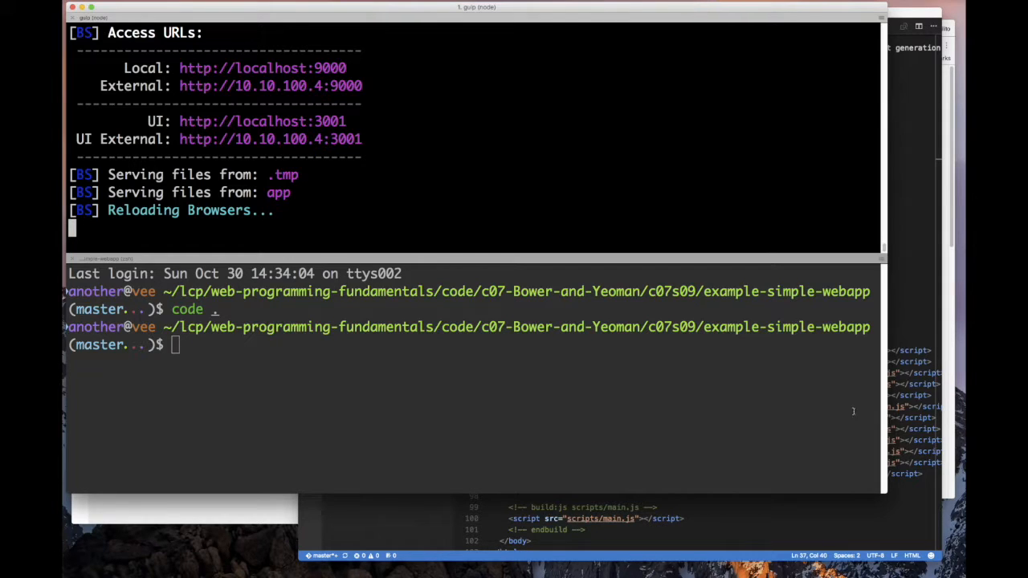
# - Shorten the shell prompt by setting PS1="~"
pyautogui.write('!')
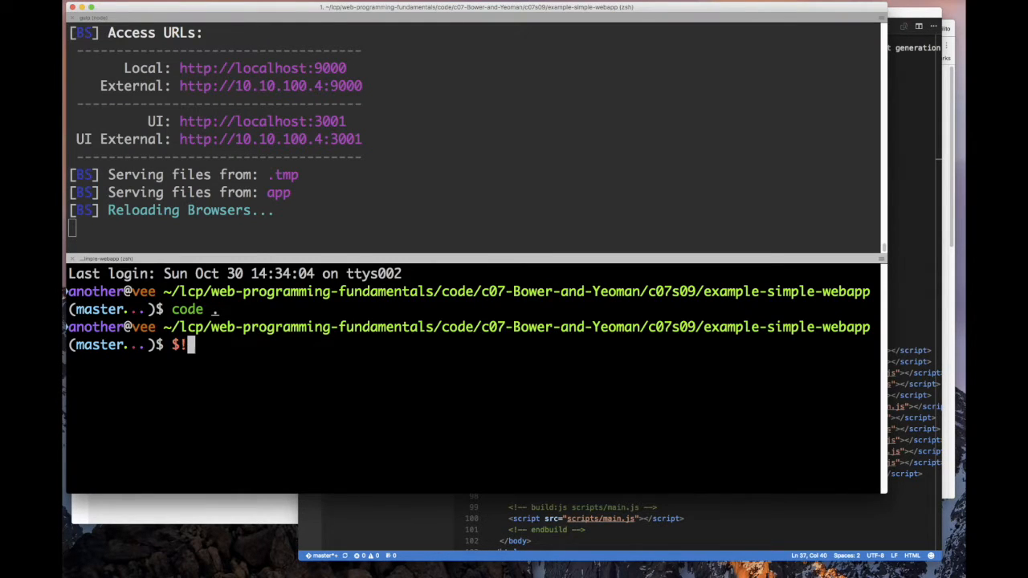
pyautogui.write('P')
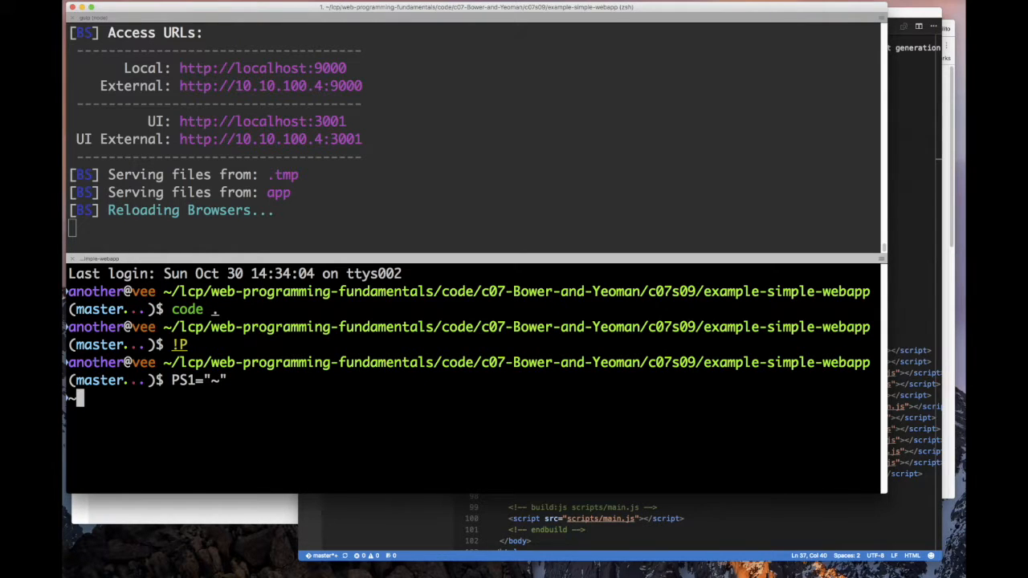
pyautogui.press('Return')
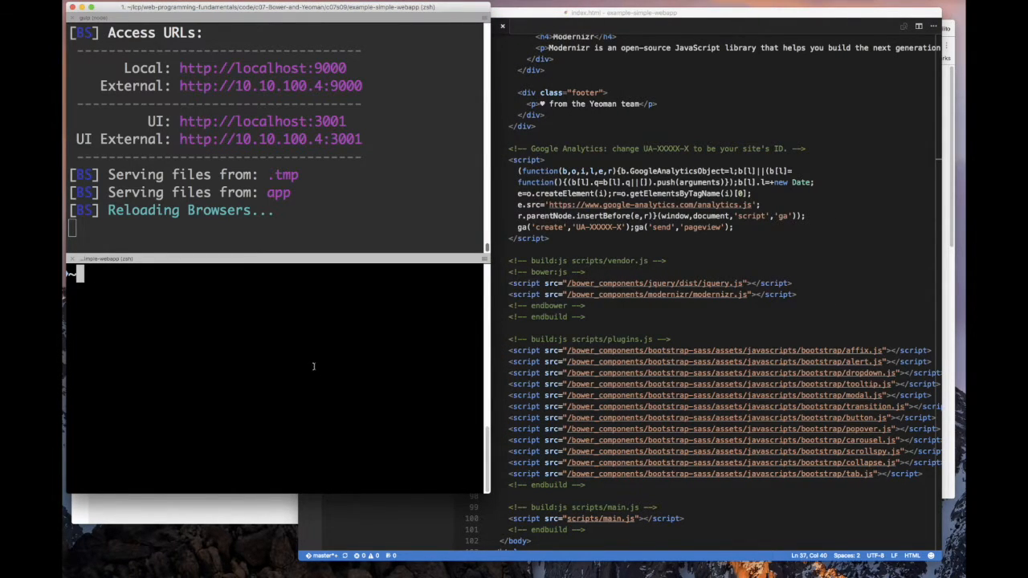
# - Install angular and angular-resource as saved Bower dependencies with bower install --save
pyautogui.write('bower')
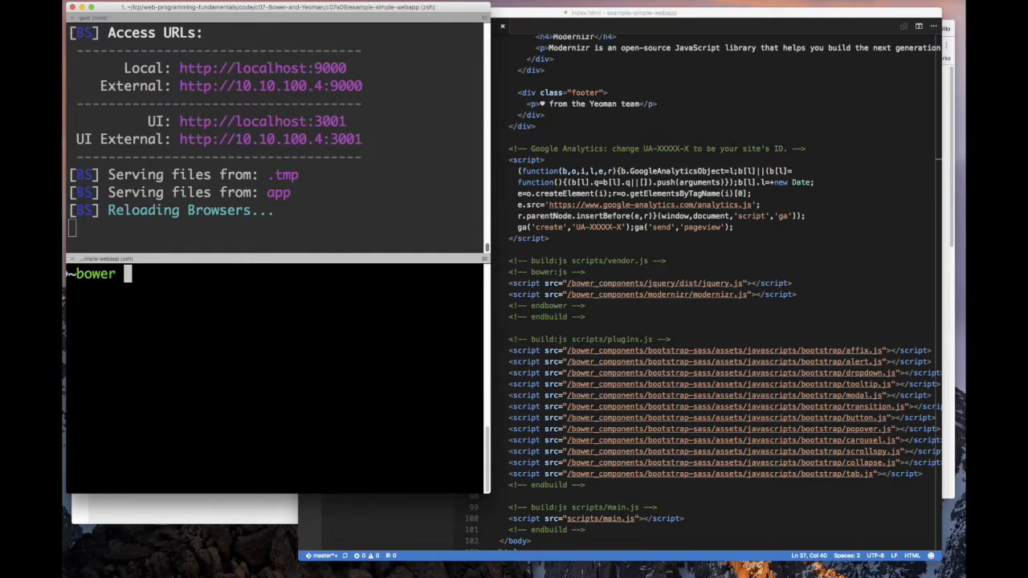
pyautogui.write('install -')
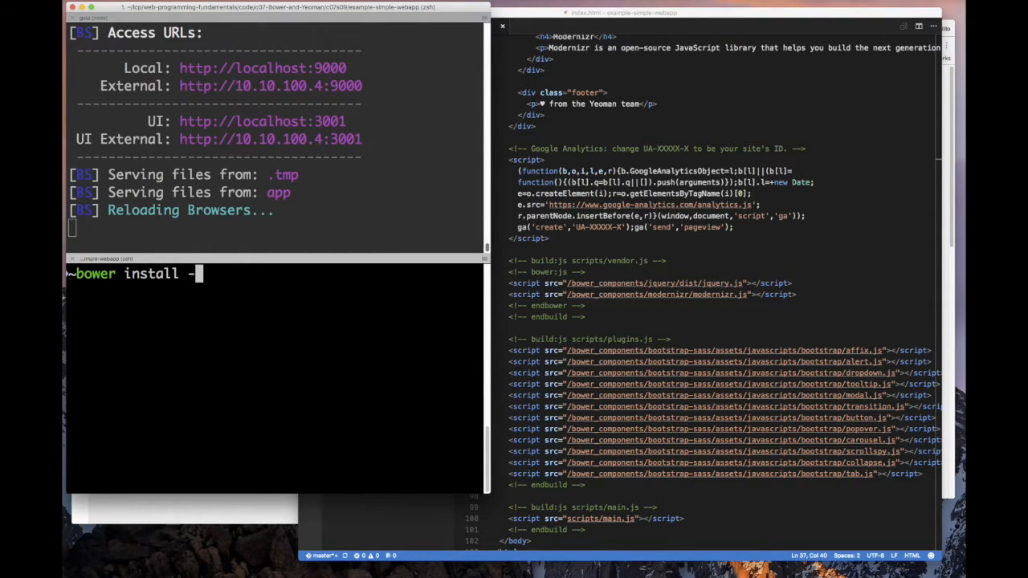
pyautogui.write('-save ang')
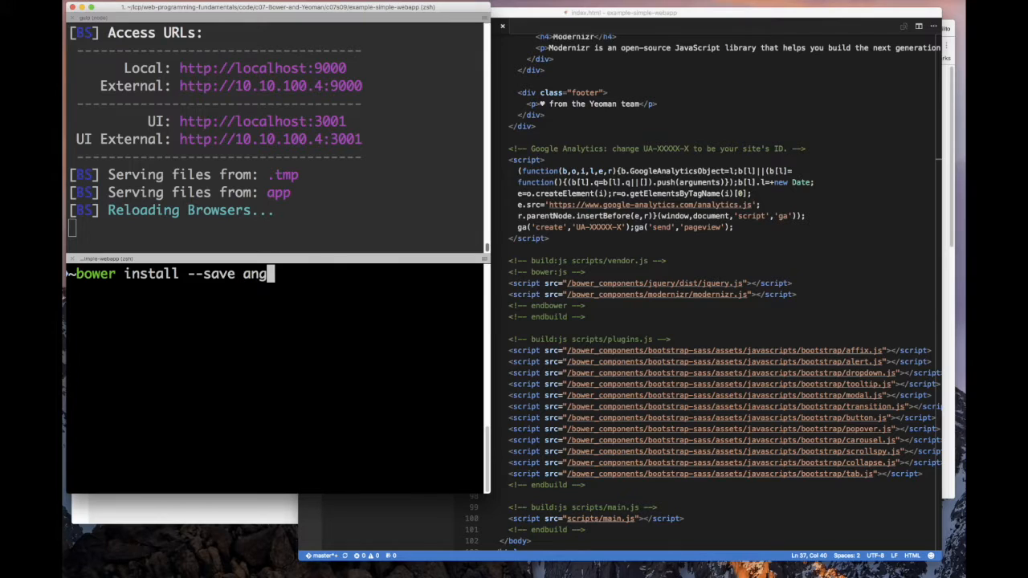
pyautogui.press('Return')
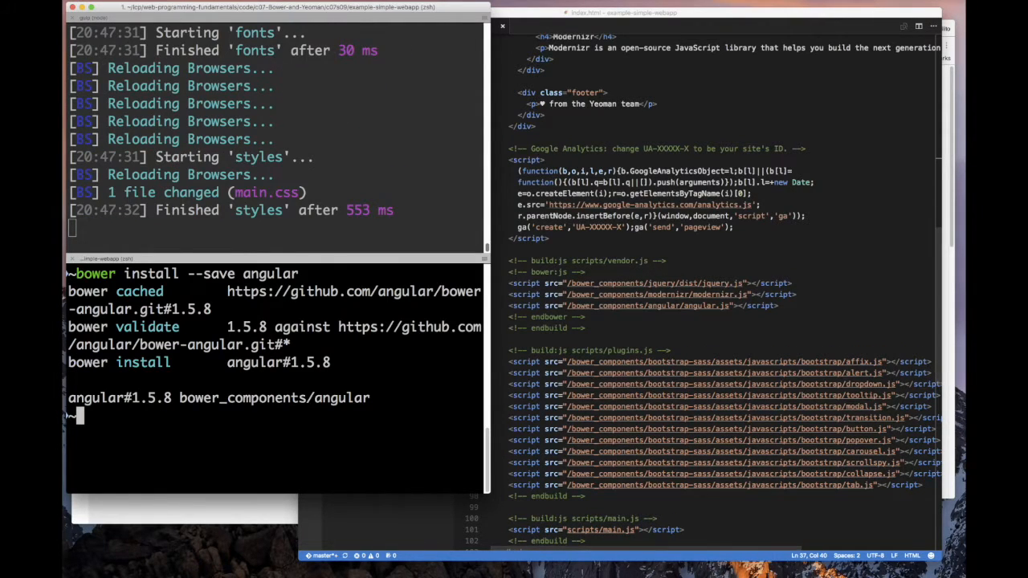
pyautogui.moveTo(639, 311)
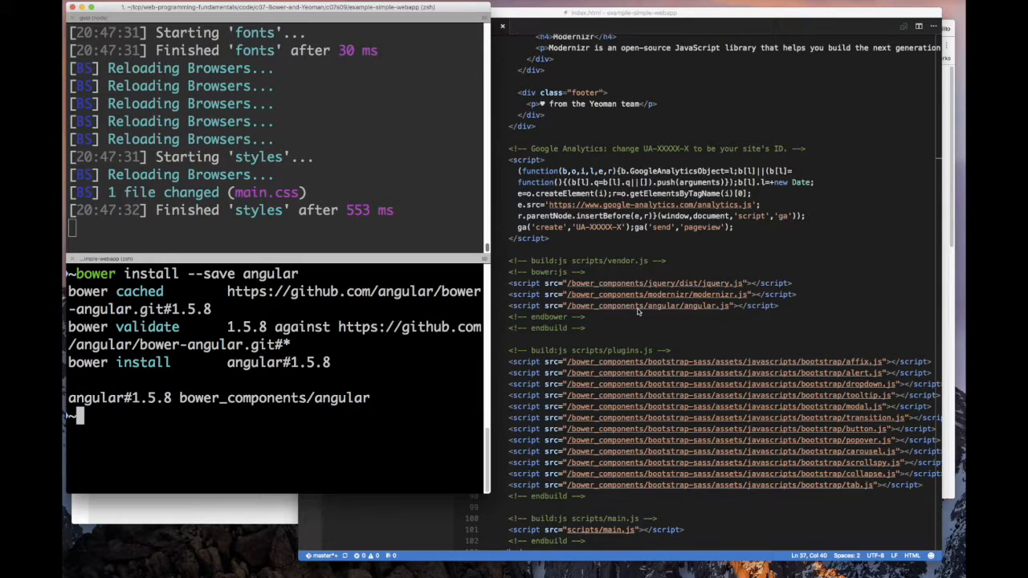
pyautogui.moveTo(314, 427)
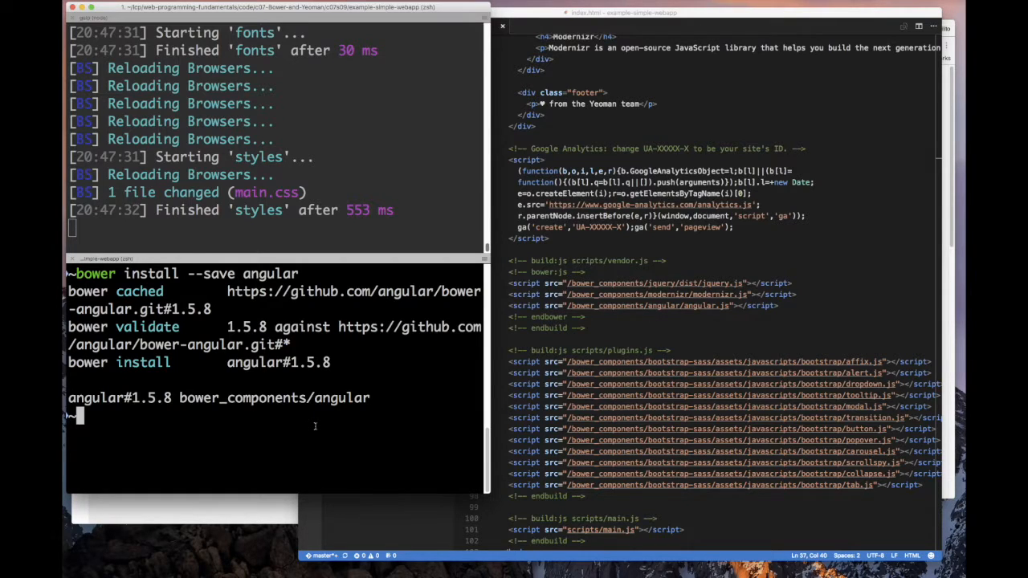
pyautogui.write('bower install --save angular-re')
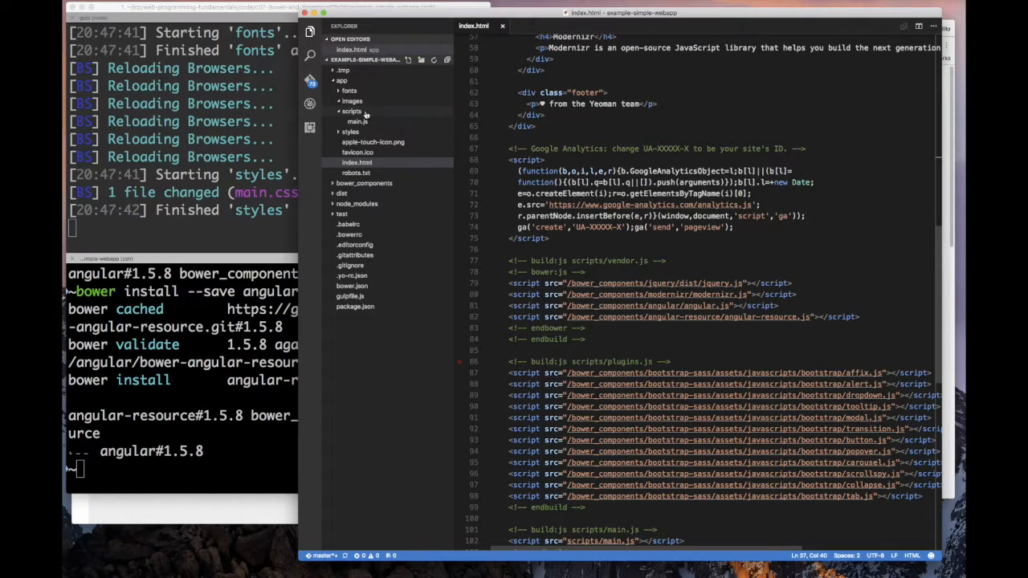
# - In main.js, define the MyApp Angular module as var app = angular.module(...)
pyautogui.click(358, 121)
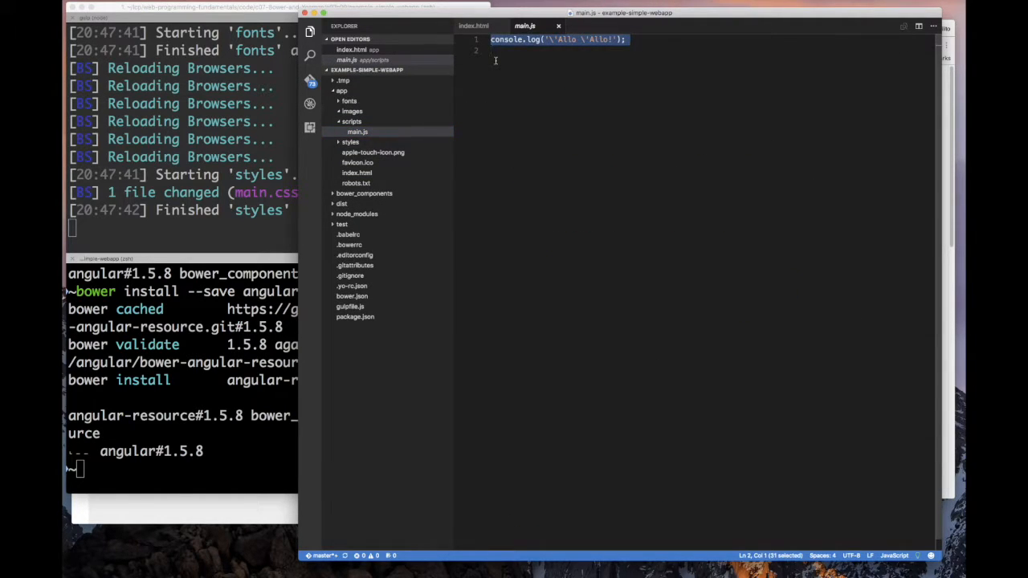
pyautogui.write('var a')
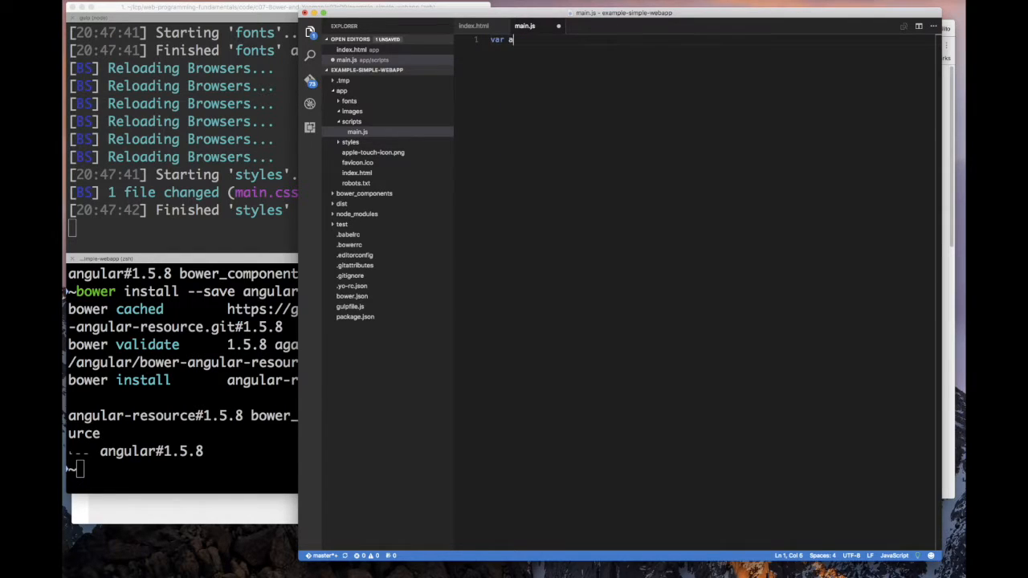
pyautogui.write('app = angular.')
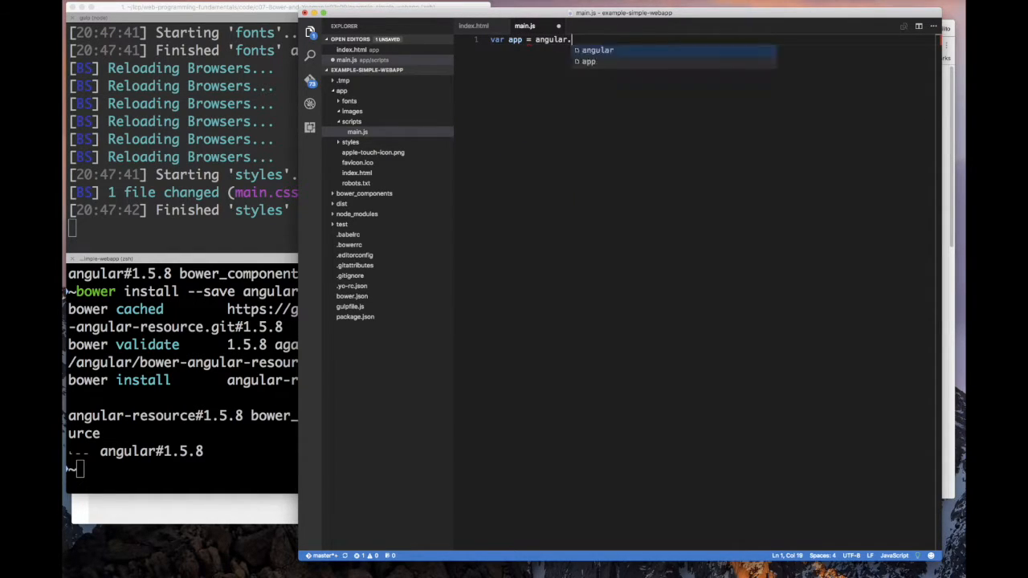
pyautogui.write('module("MyApp", [\'ngResource')
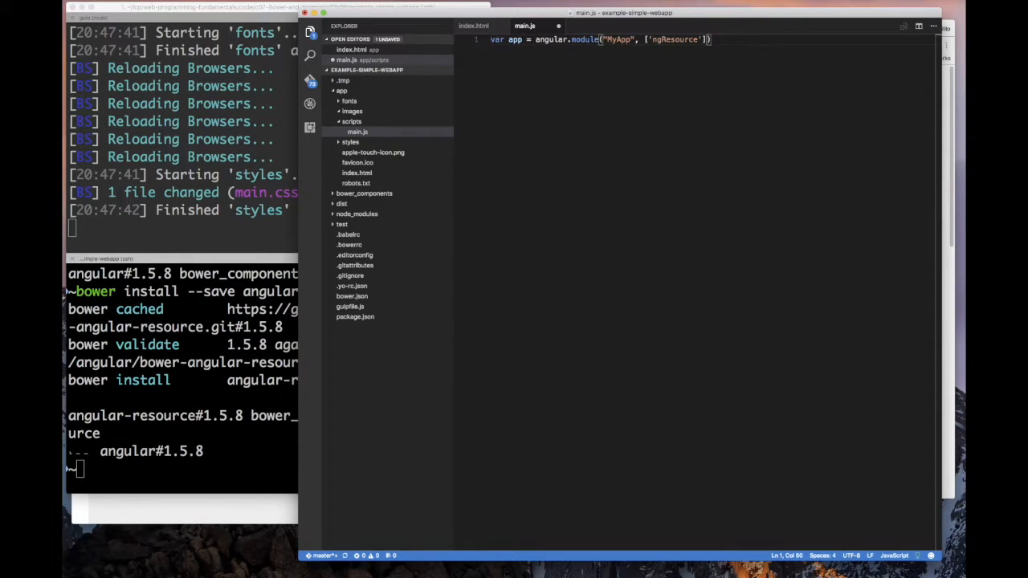
pyautogui.write('v')
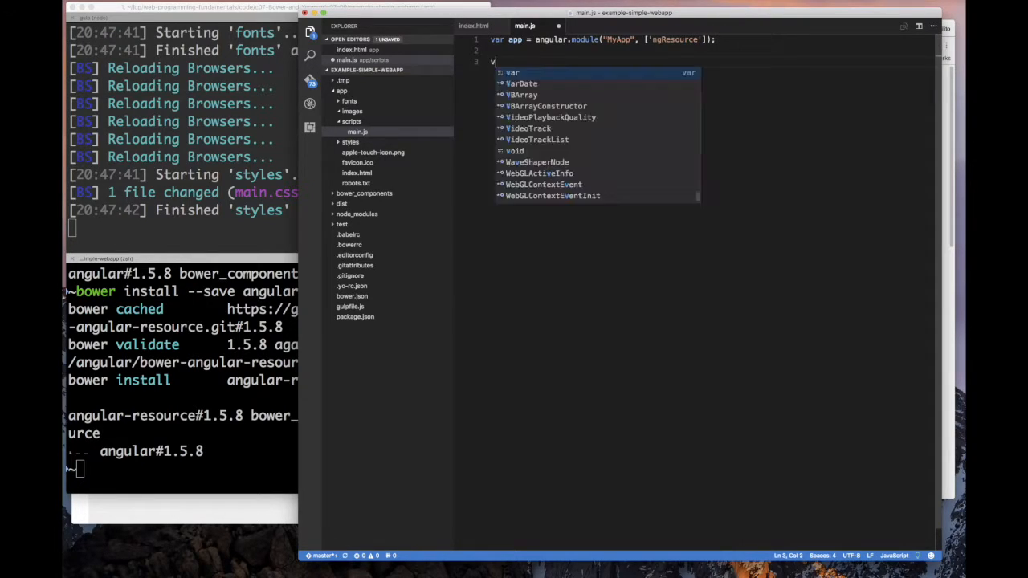
# - Add app.controller("MainController") setting $scope.message to "Hello, World!"
pyautogui.write('app.controller(""')
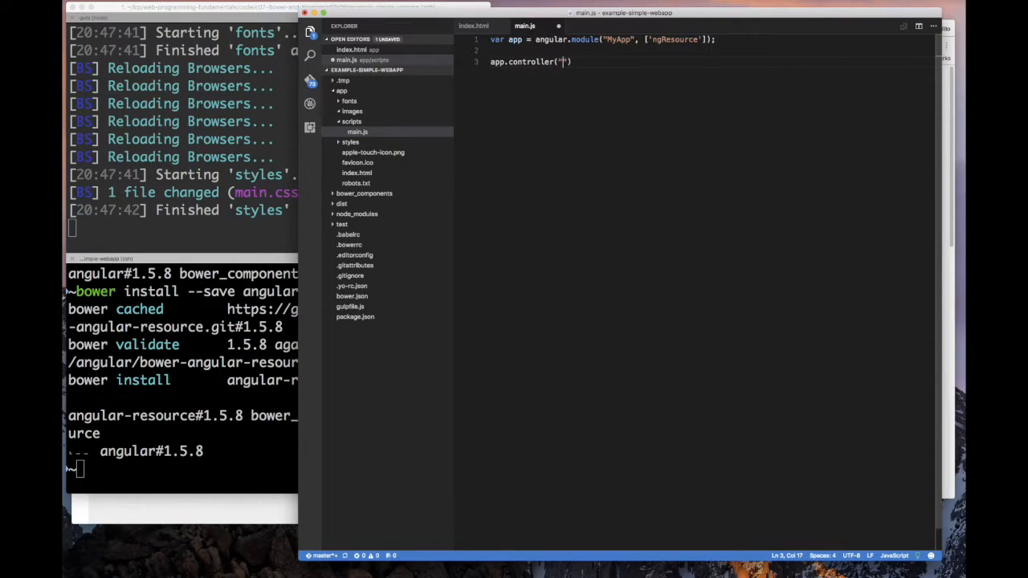
pyautogui.write('MainController')
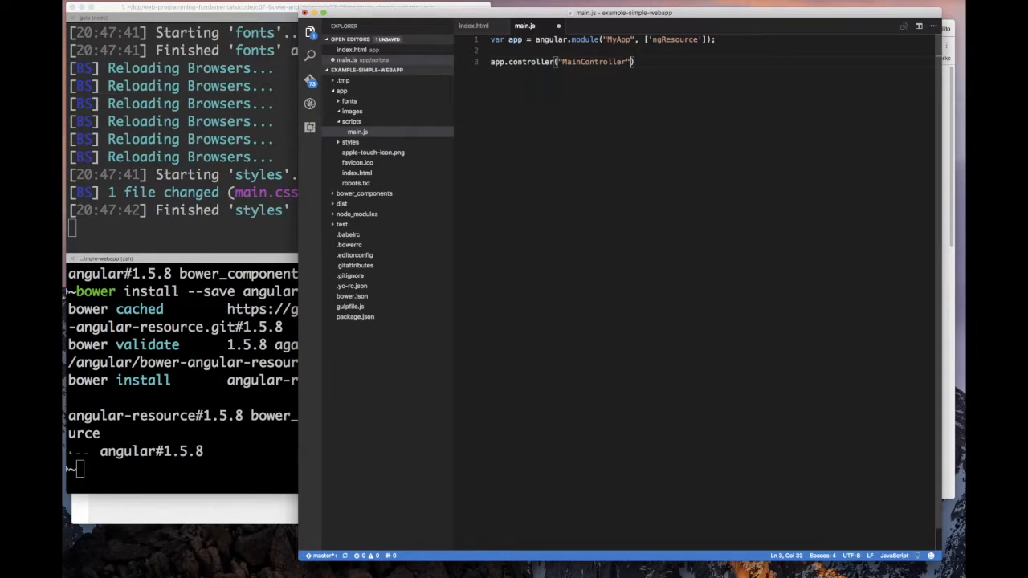
pyautogui.write(', function($s')
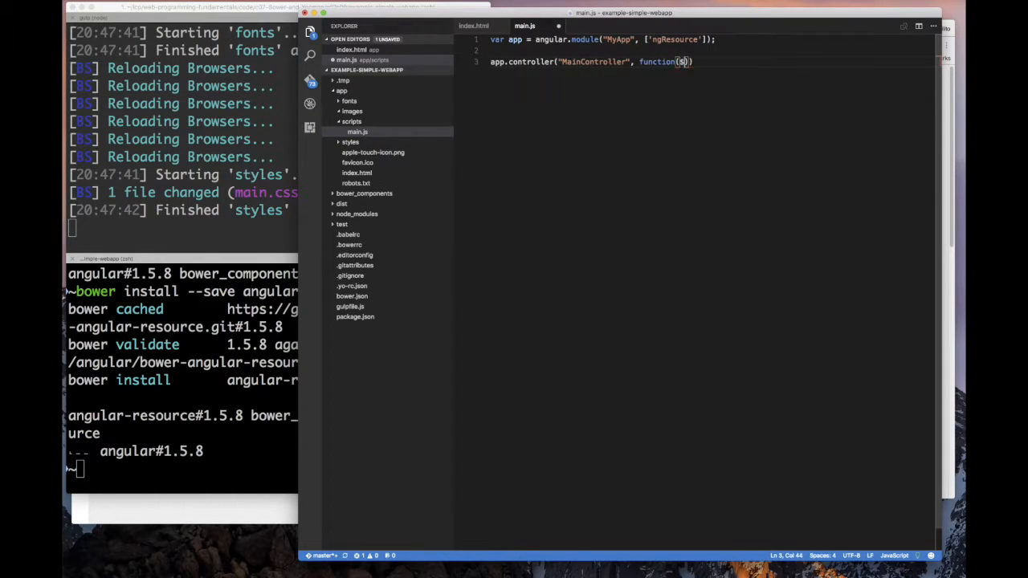
pyautogui.write('scope){')
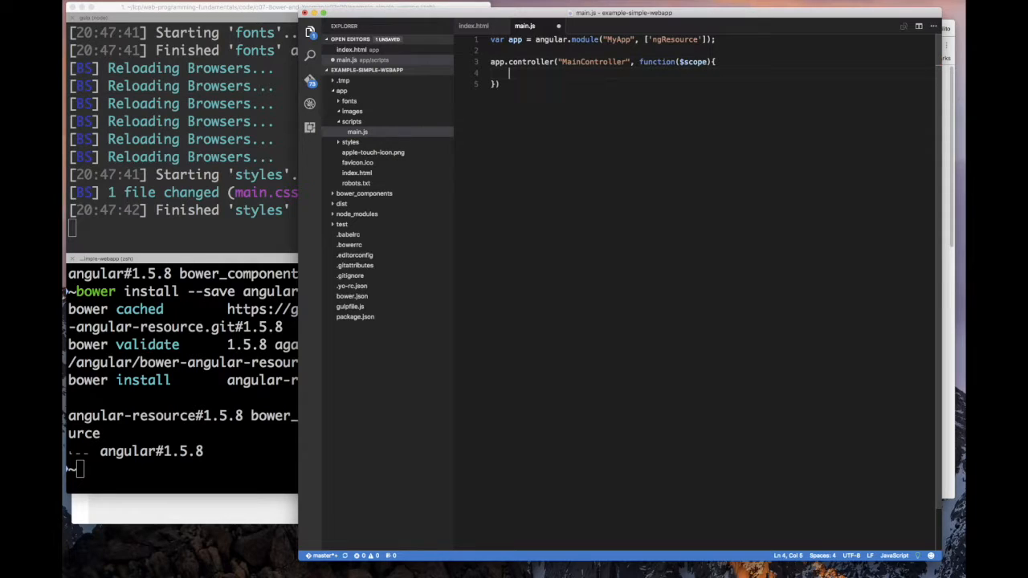
pyautogui.write('$')
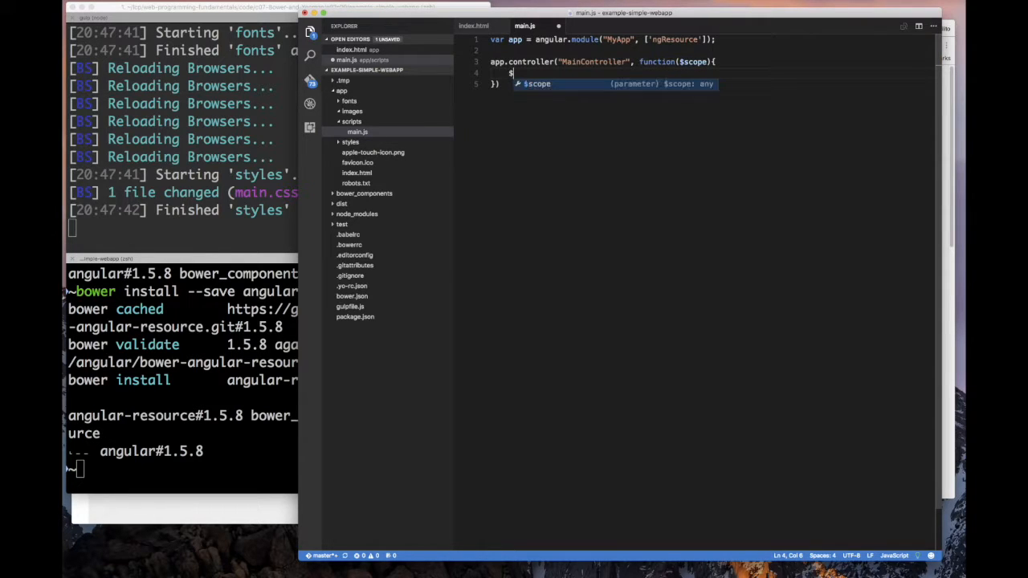
pyautogui.write('scope.me')
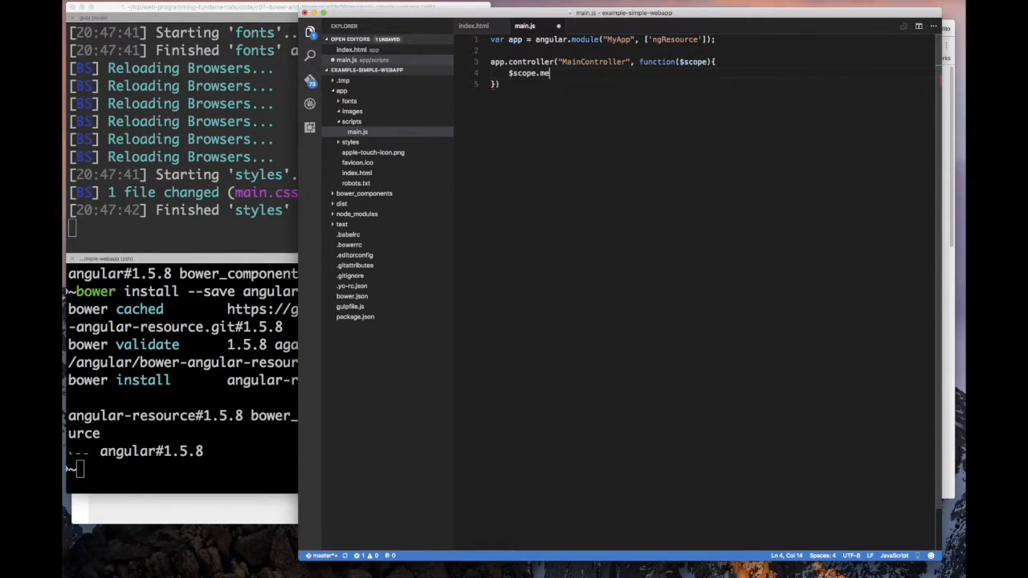
pyautogui.write('ssage = "Hello "')
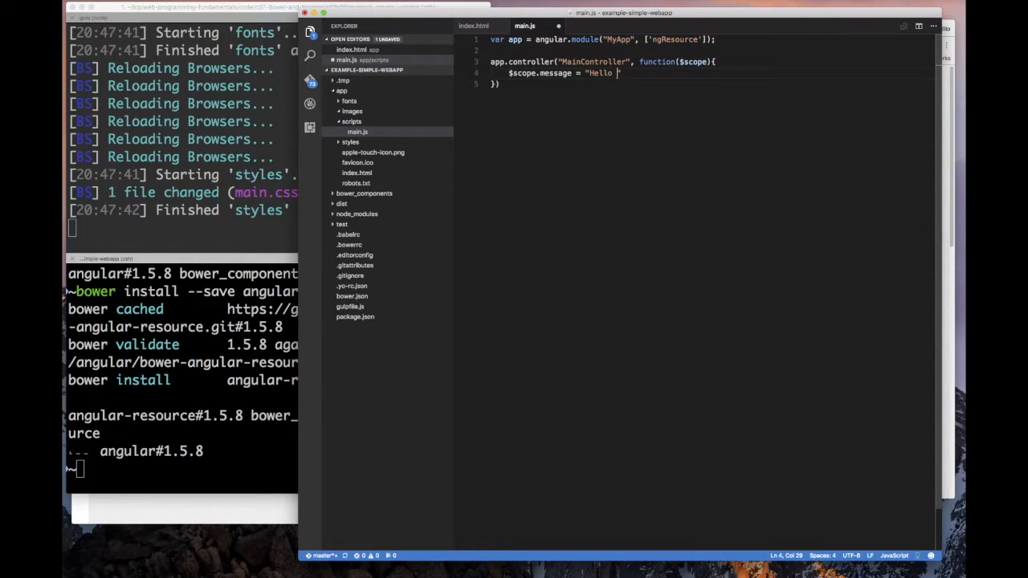
pyautogui.write(', World!')
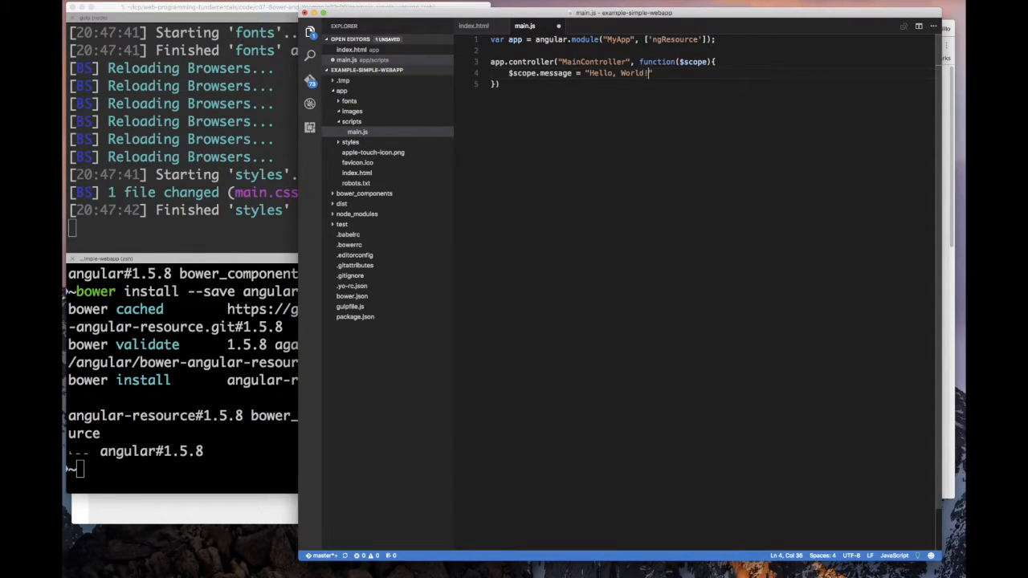
pyautogui.write(';')
pyautogui.click(712, 84)
pyautogui.write(';')
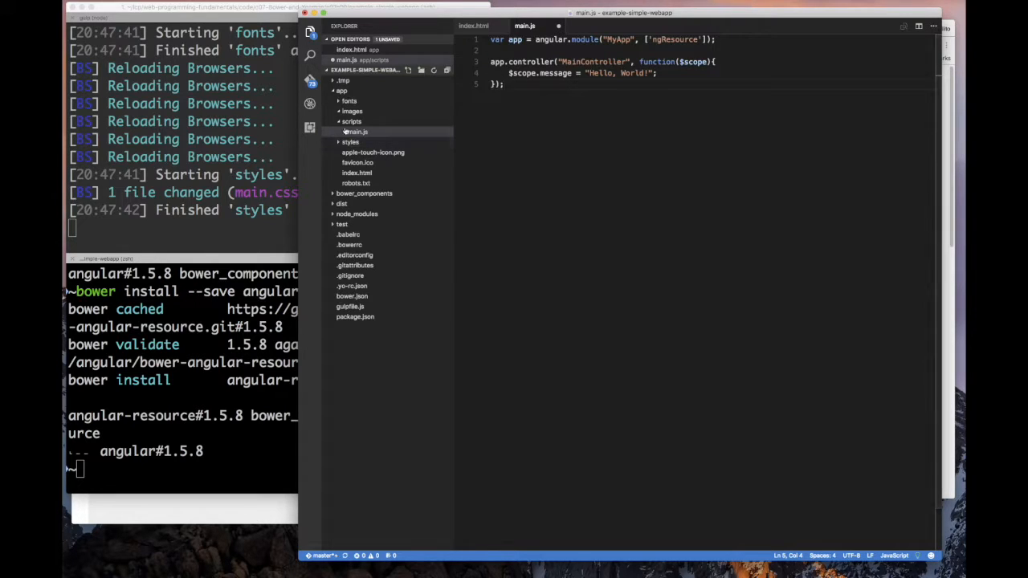
# - In index.html, add ng-app="MyApp" to <html> and ng-controller="MainController" to <body>
pyautogui.click(356, 172)
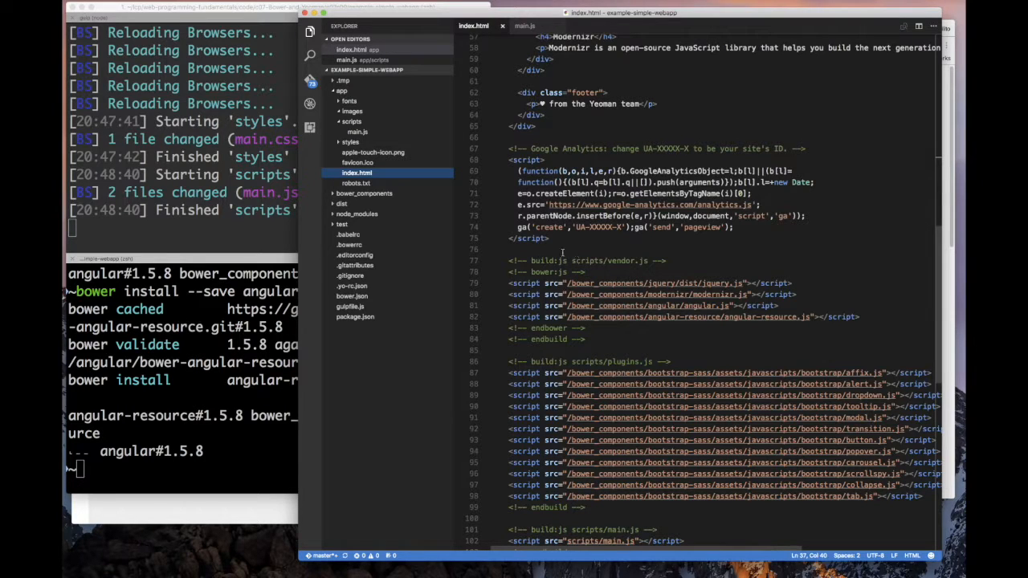
pyautogui.scroll(-3)
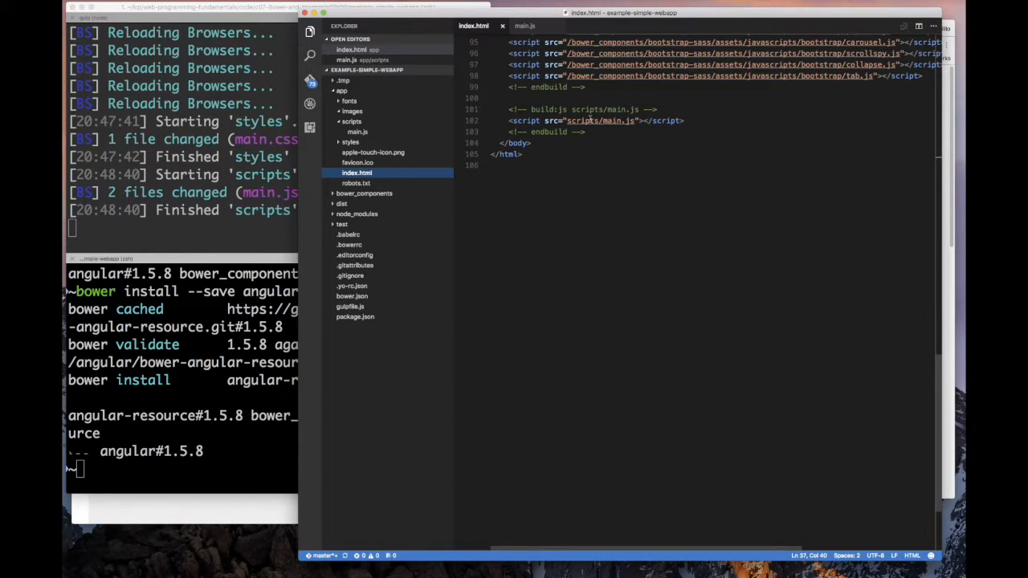
pyautogui.tripleClick(595, 121)
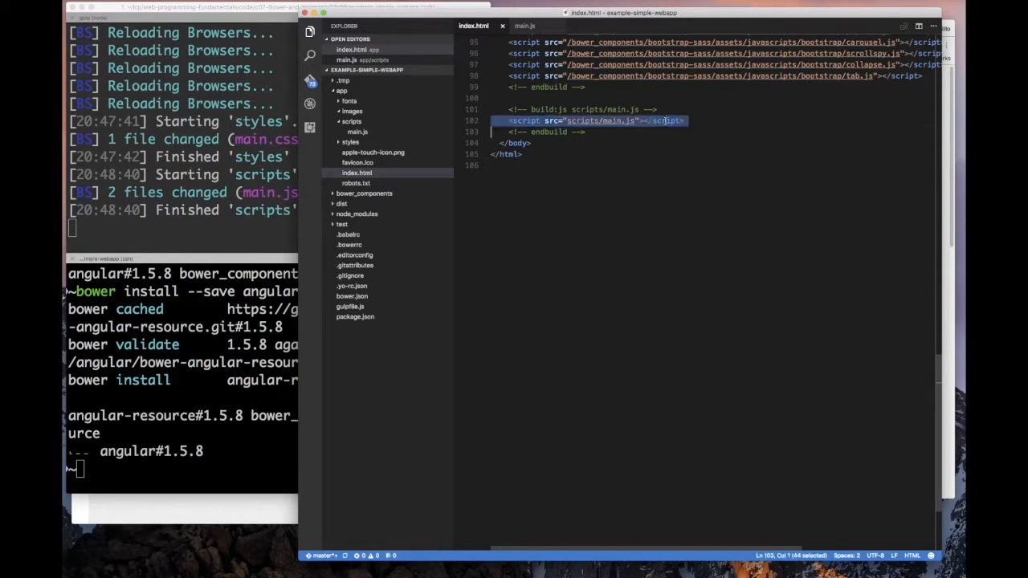
pyautogui.scroll(3)
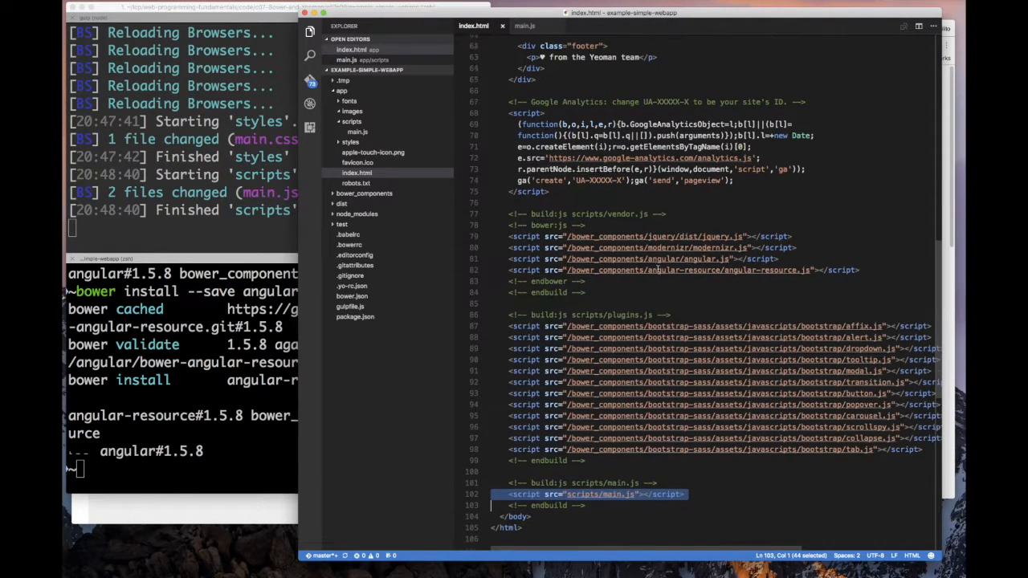
pyautogui.scroll(3)
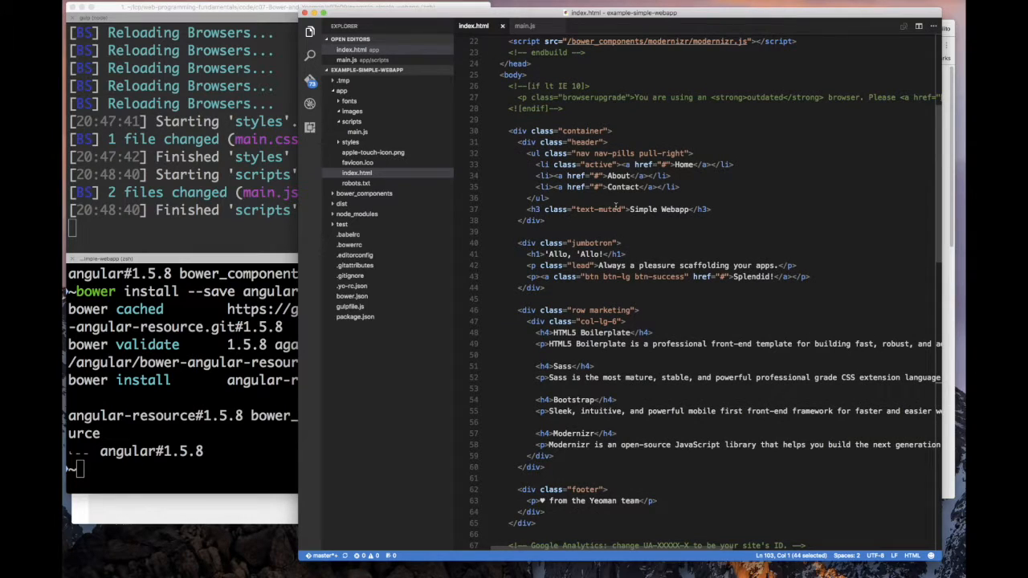
pyautogui.scroll(3)
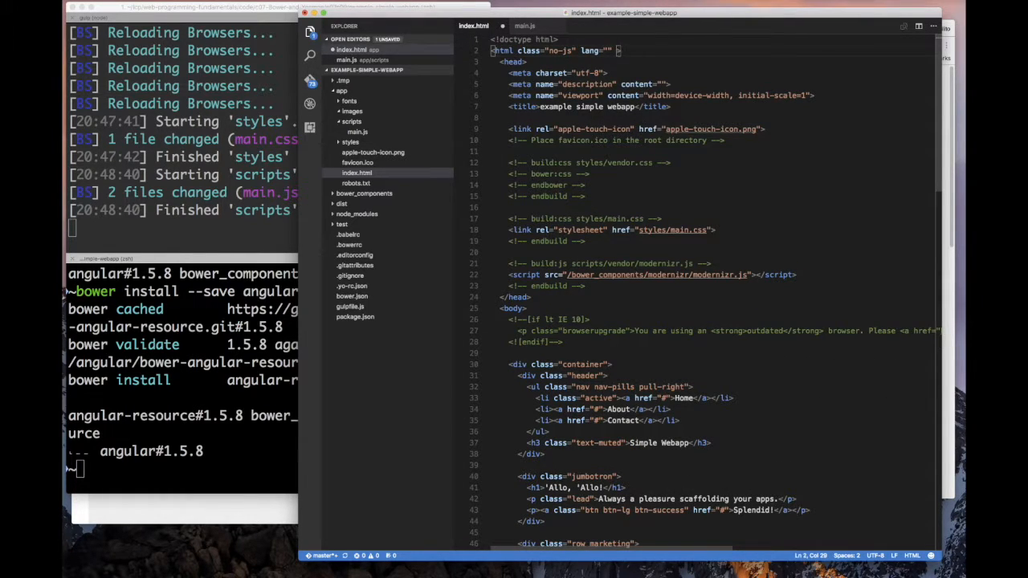
pyautogui.write('ng-app="MyApp')
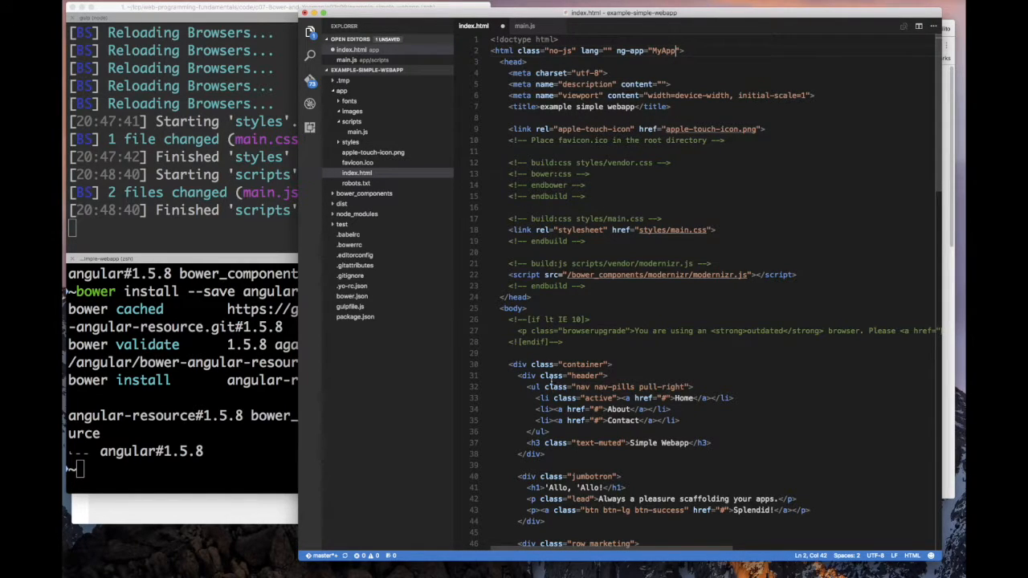
pyautogui.click(515, 308)
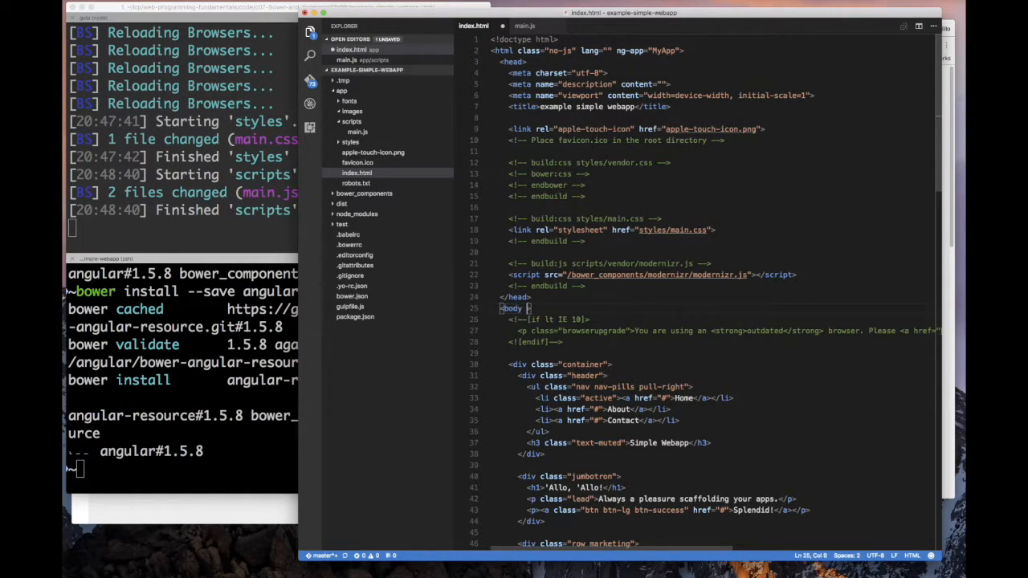
pyautogui.write('ng-controller="MainController')
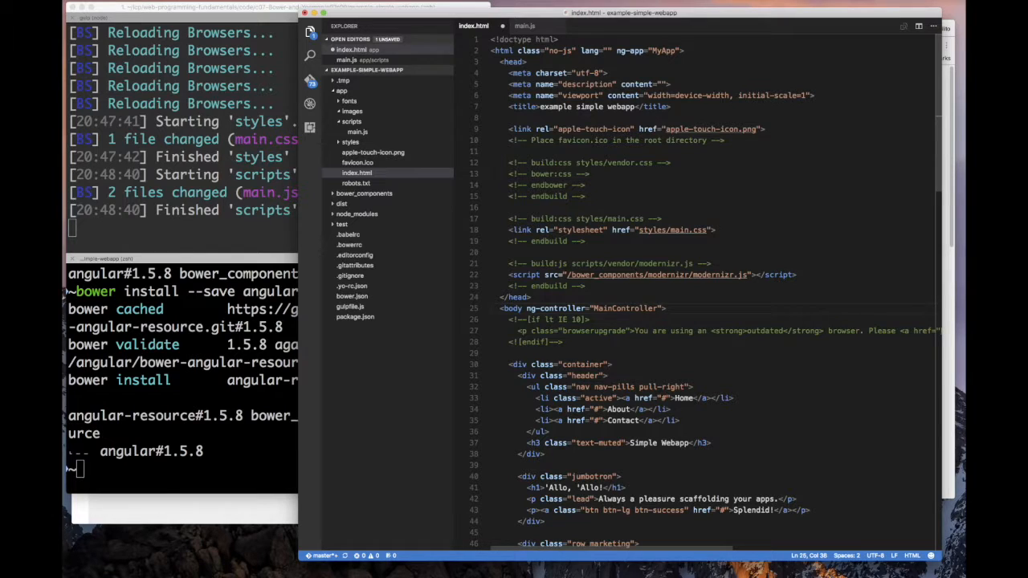
# - Add an <h3>Message: {{message}} heading below the 'Allo, 'Allo! title
pyautogui.scroll(-3)
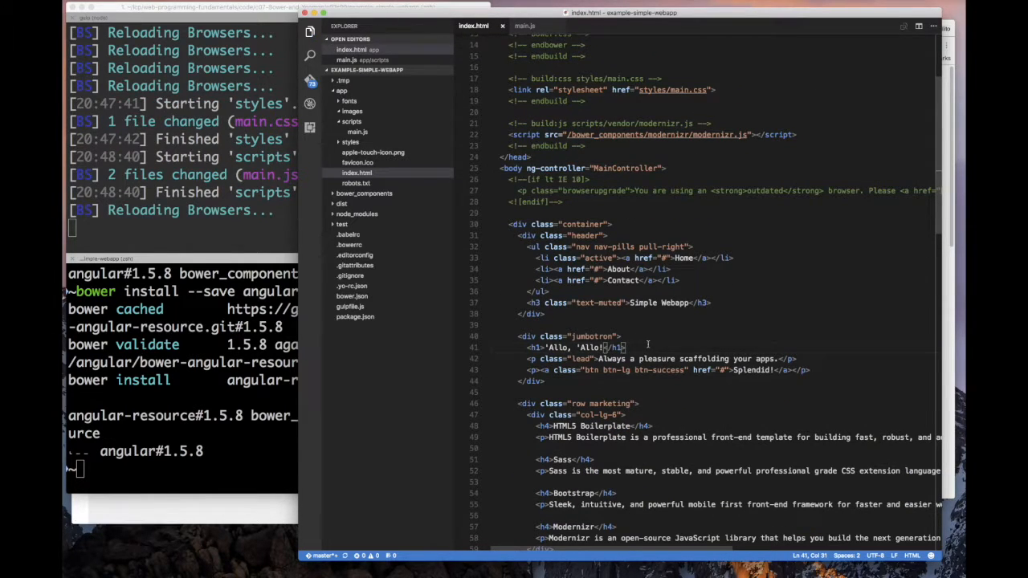
pyautogui.press('Return')
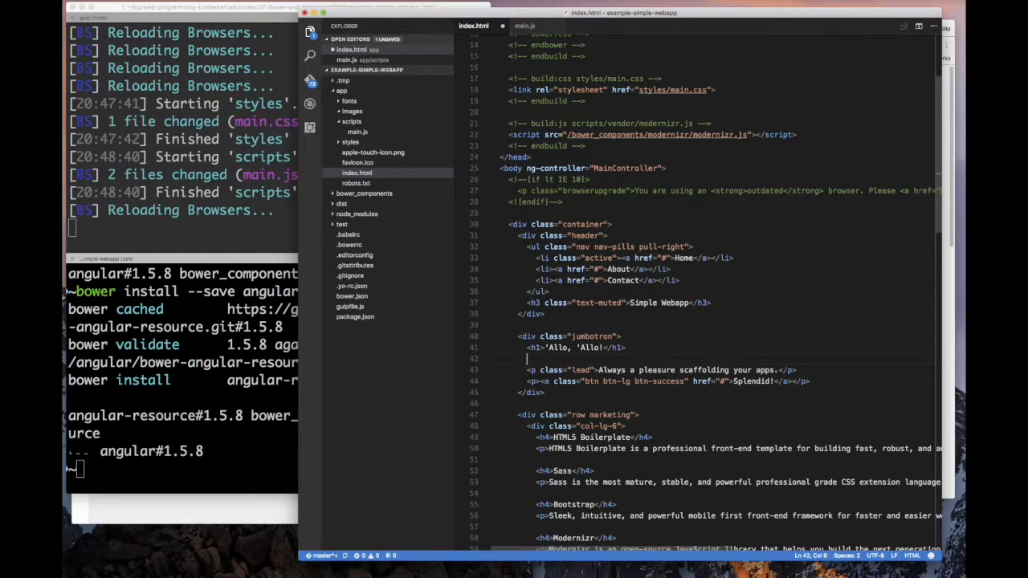
pyautogui.write('h3>')
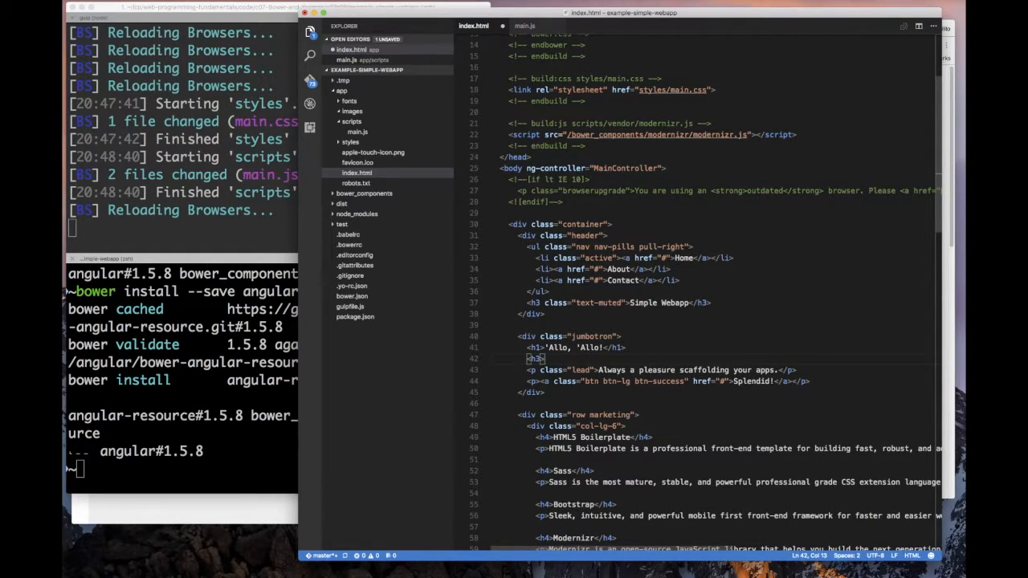
pyautogui.write('Message:')
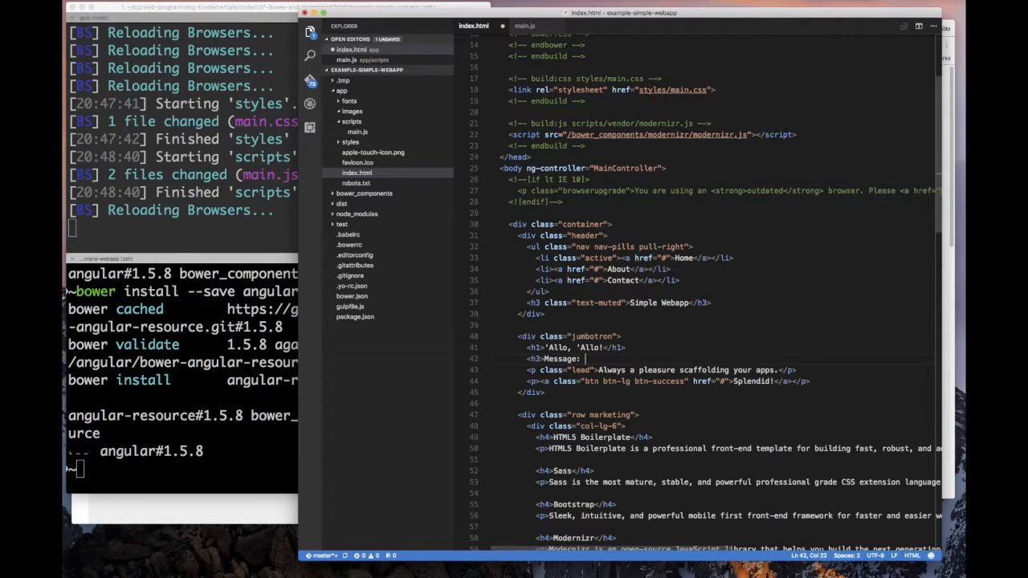
pyautogui.write('{{me')
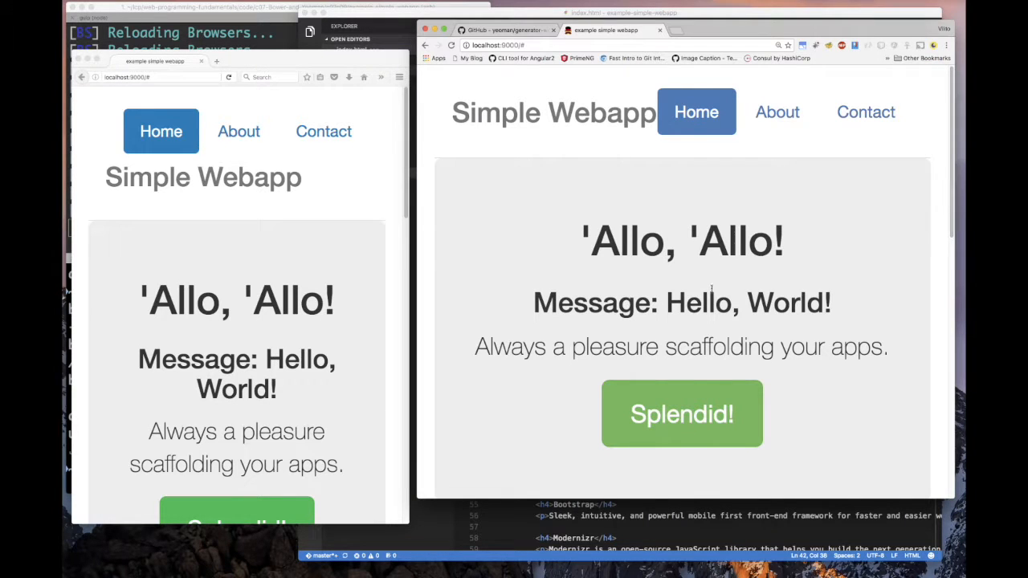
# - Scroll the localhost:9000 page to confirm 'Message: Hello, World!' appears under 'Allo, 'Allo!
pyautogui.scroll(-3)
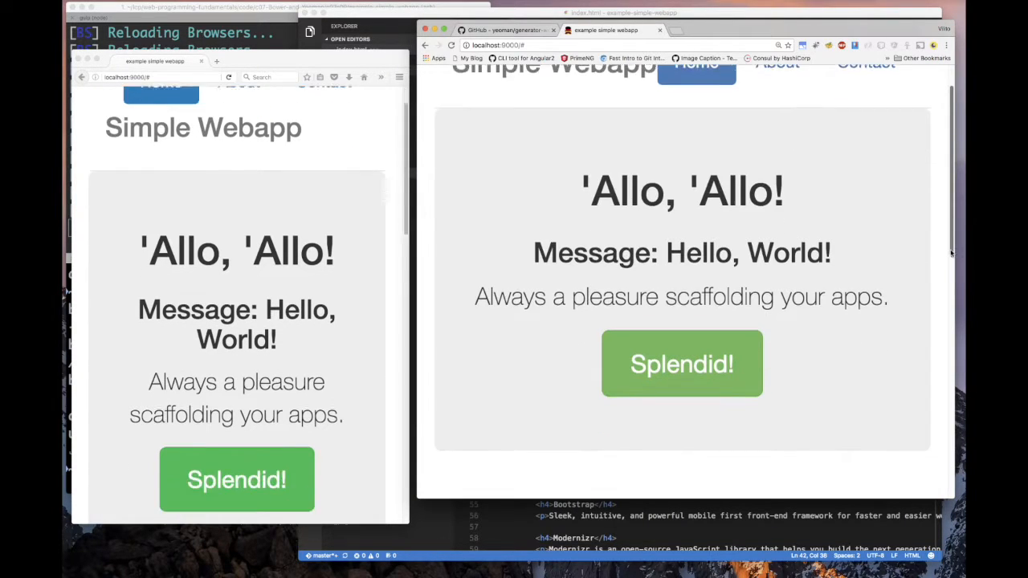
pyautogui.scroll(3)
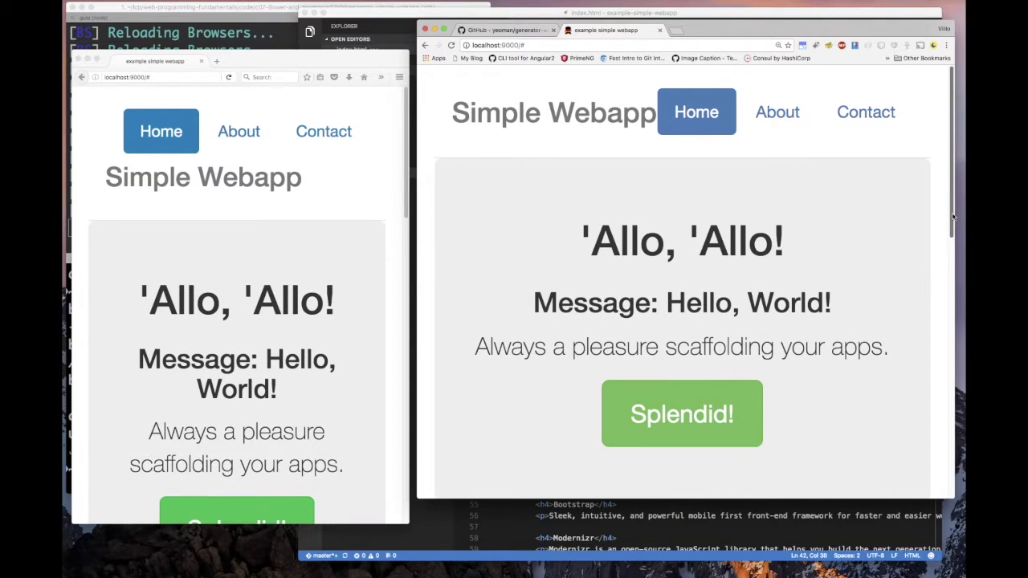
pyautogui.moveTo(681, 413)
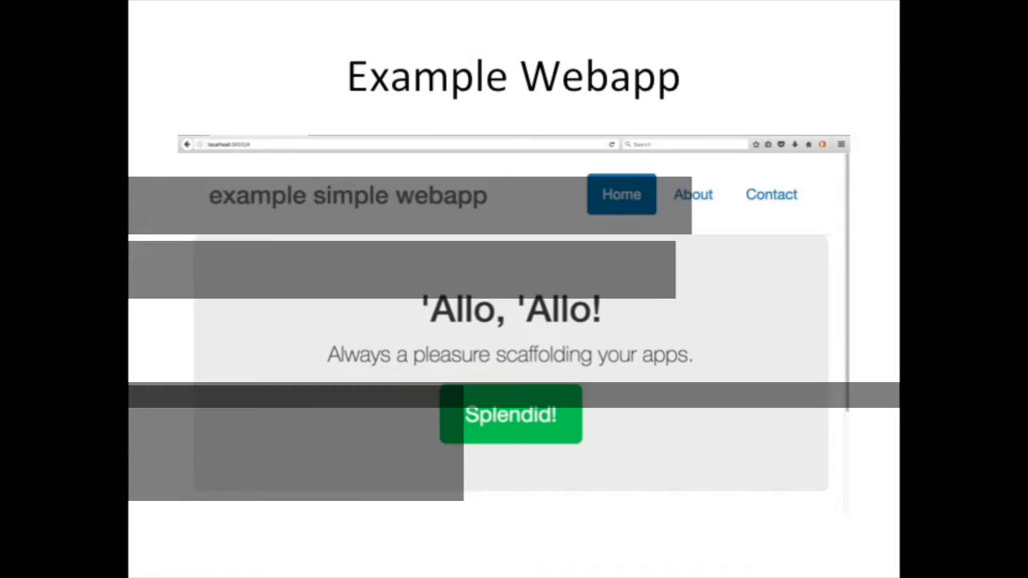
# - Advance from the Example Webapp slide to the Update HTML – index.html slide
pyautogui.press('Right')
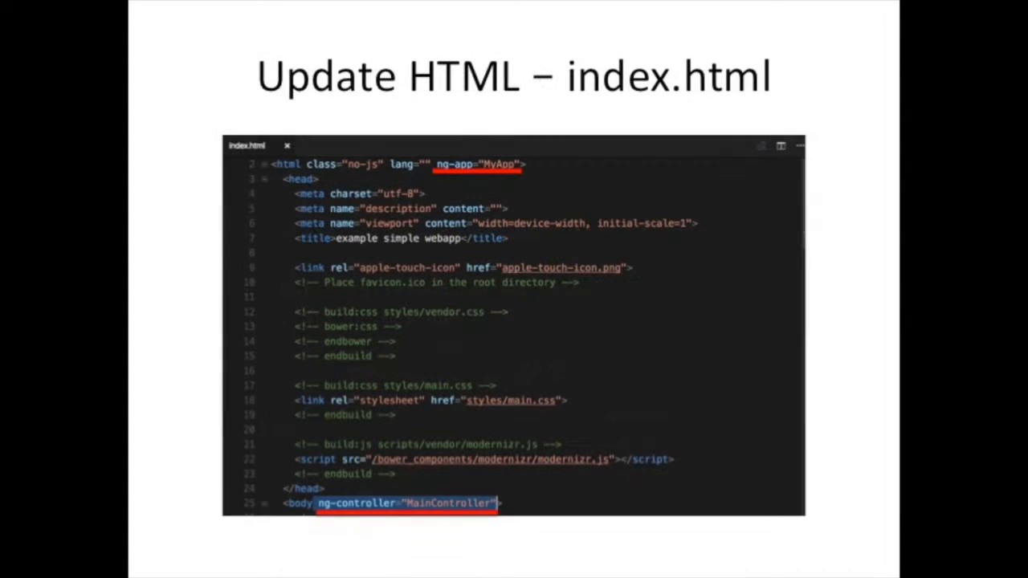